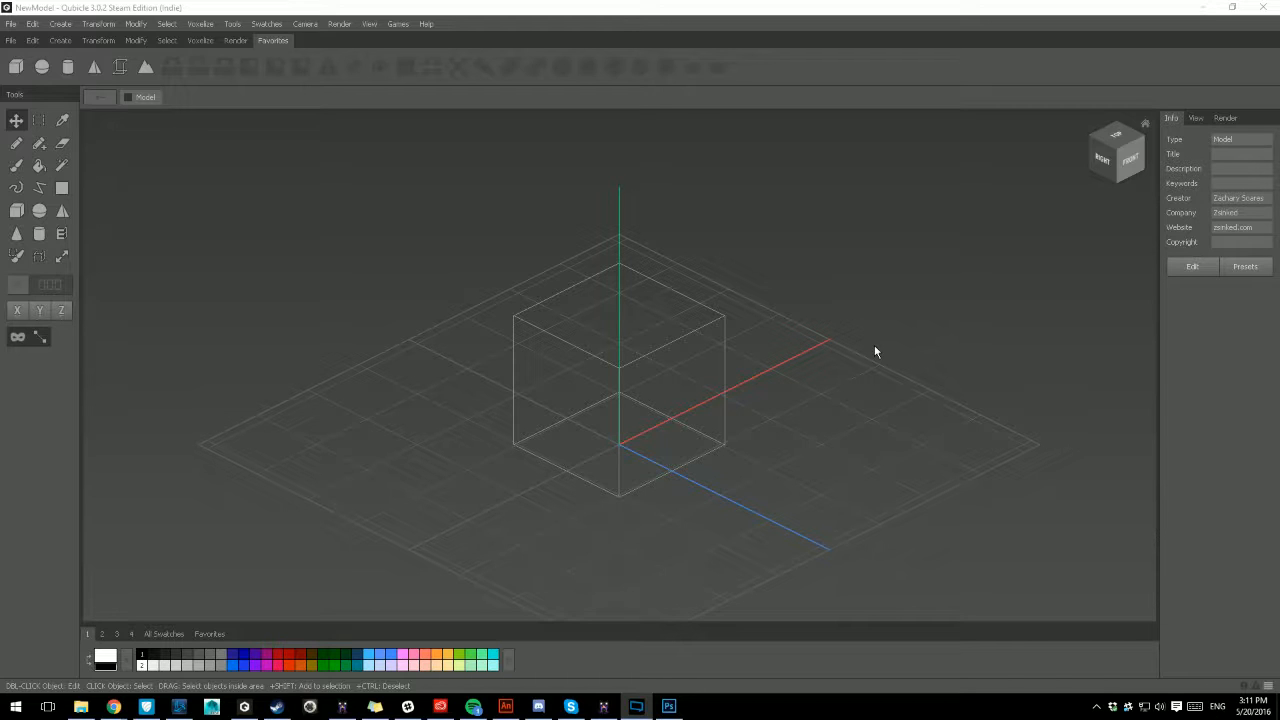
mouse_move(672, 500)
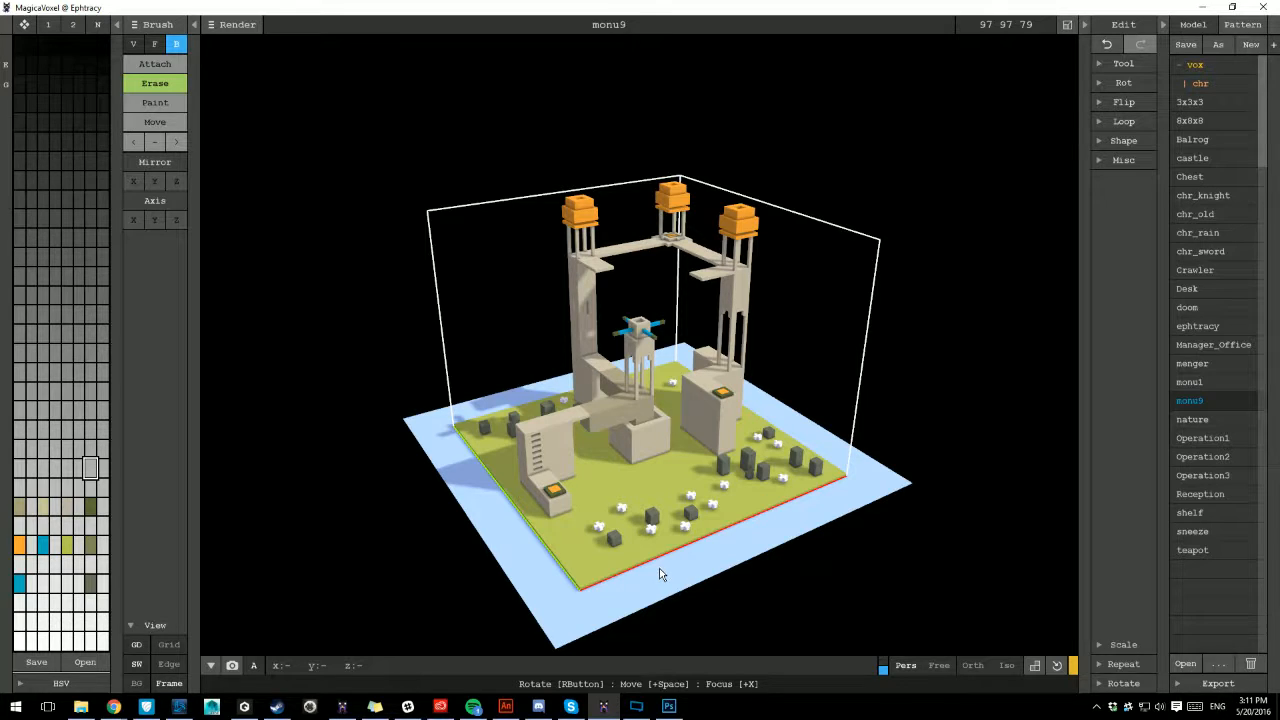
mouse_move(652, 576)
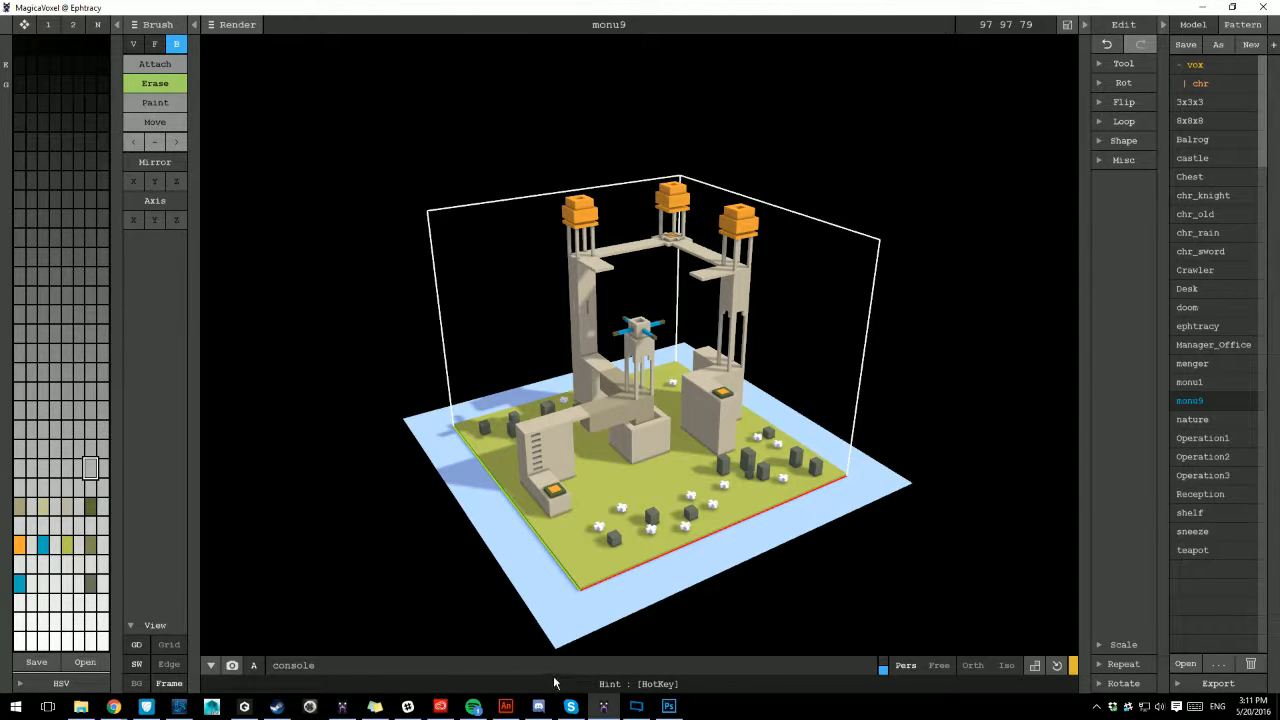
mouse_move(664, 584)
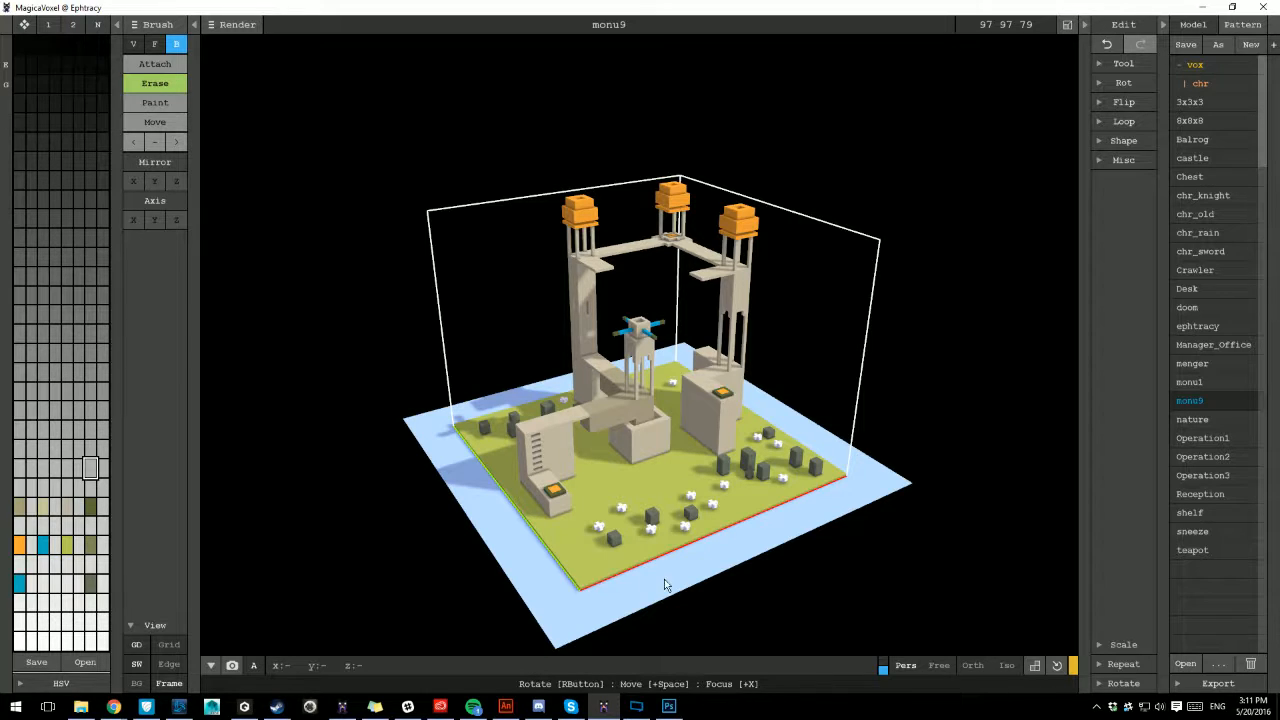
mouse_move(714, 602)
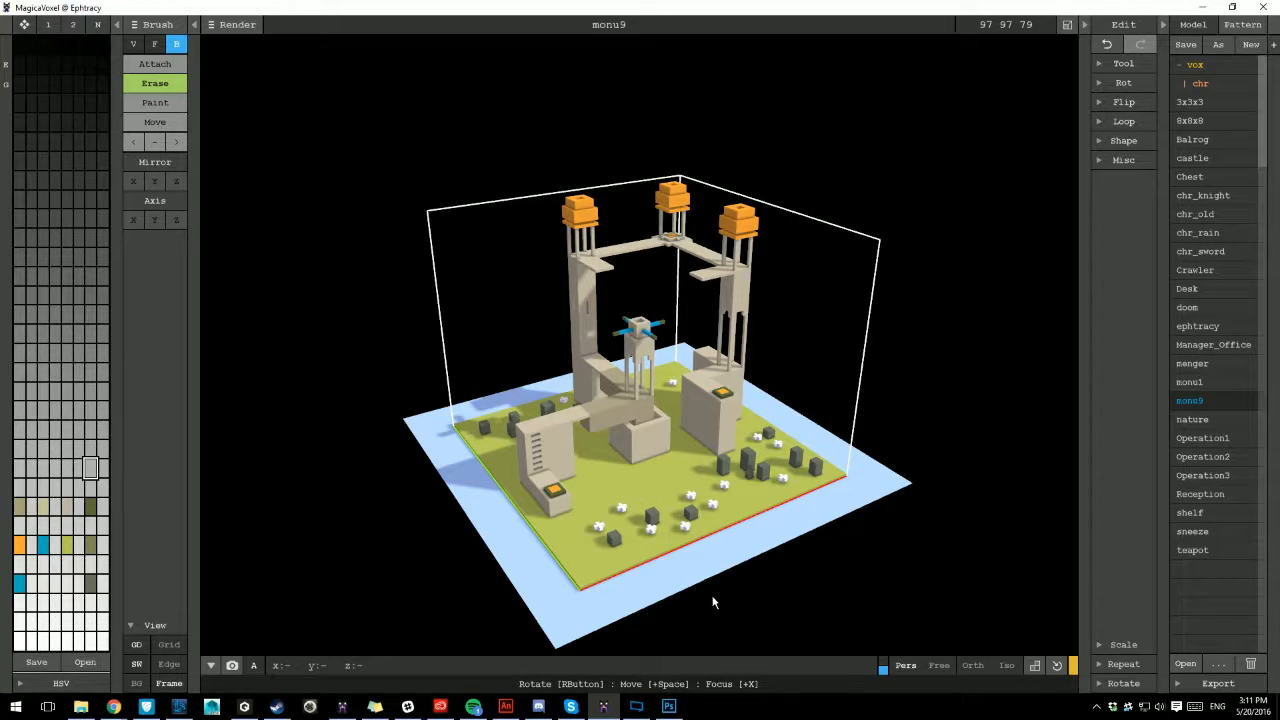
mouse_move(696, 608)
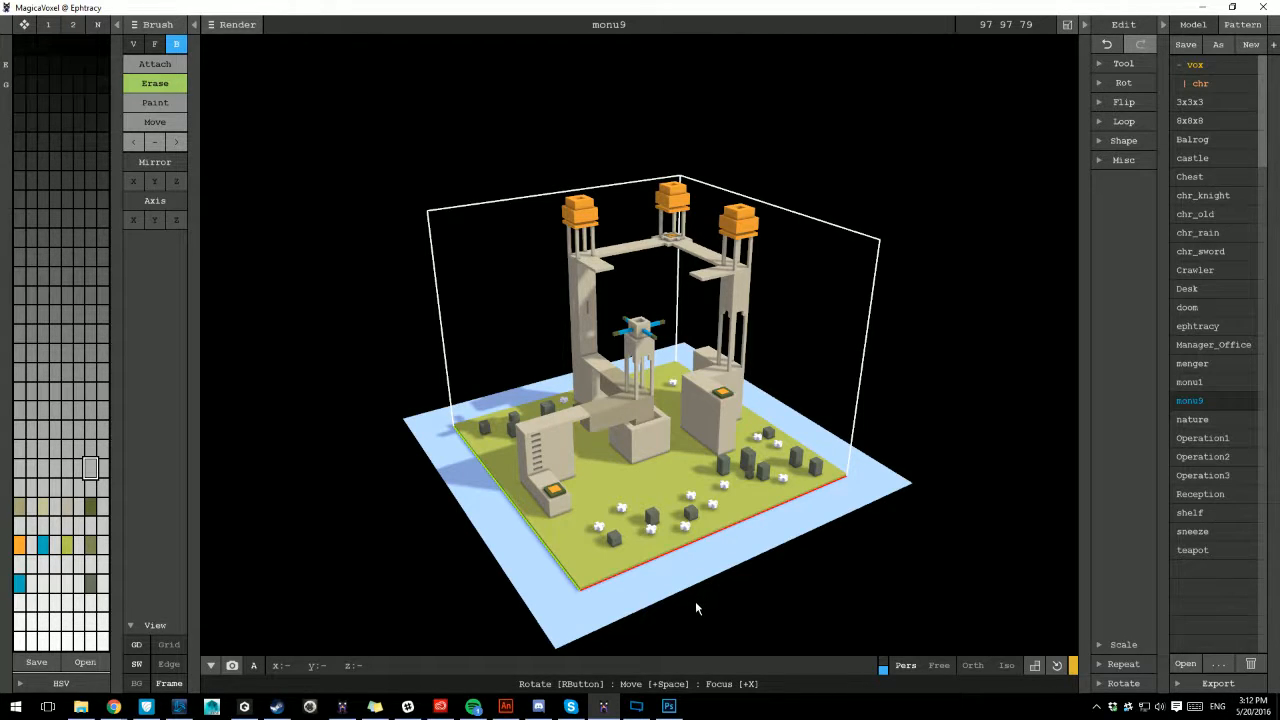
mouse_move(676, 584)
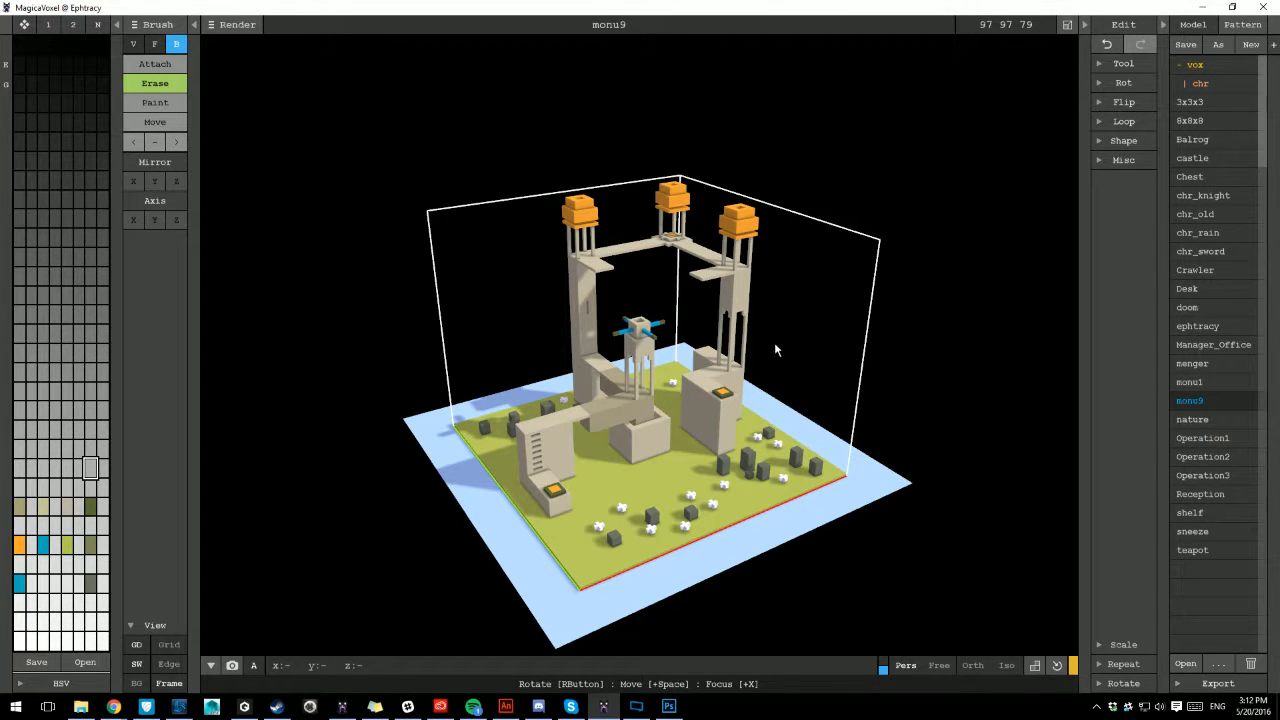
mouse_move(702, 368)
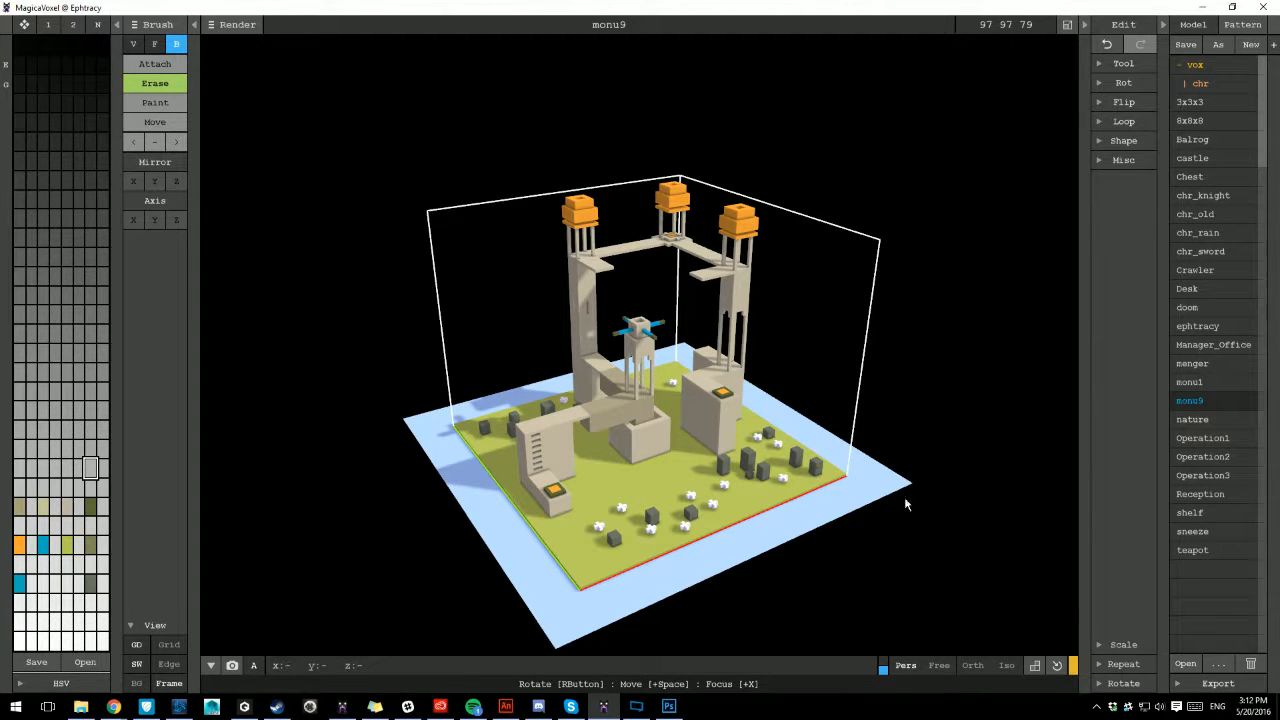
mouse_move(632, 476)
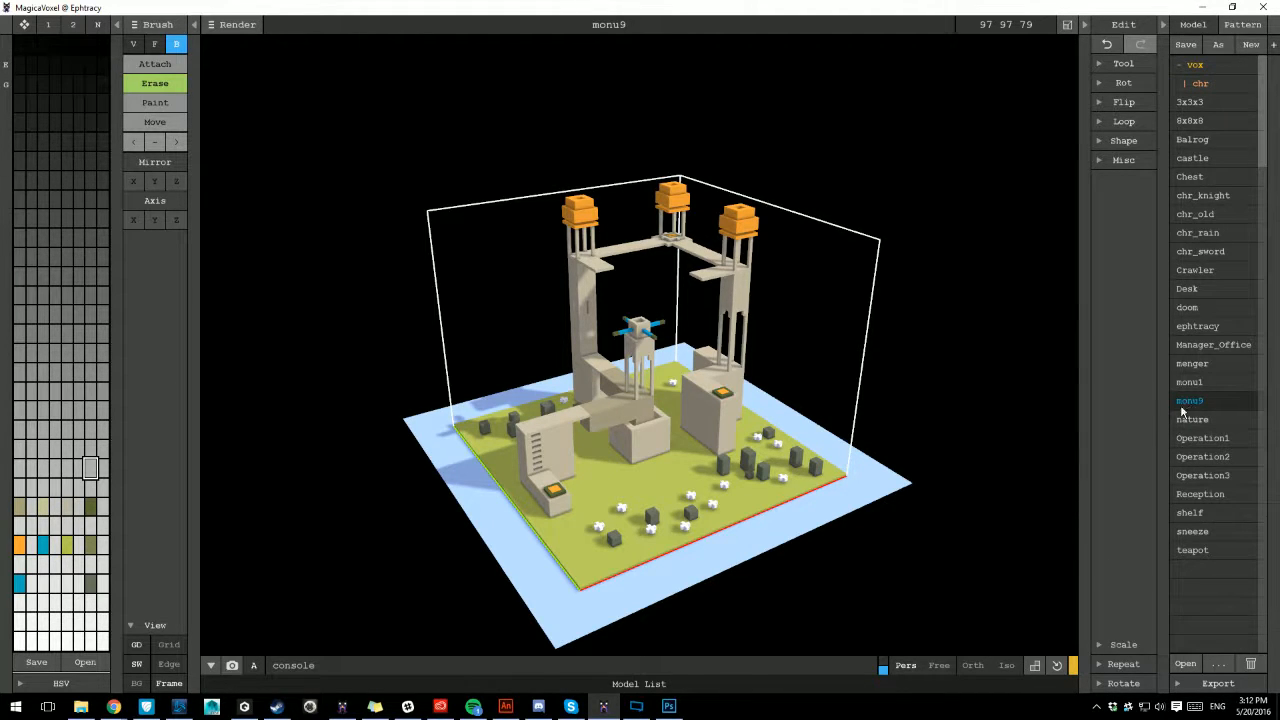
mouse_move(1208, 412)
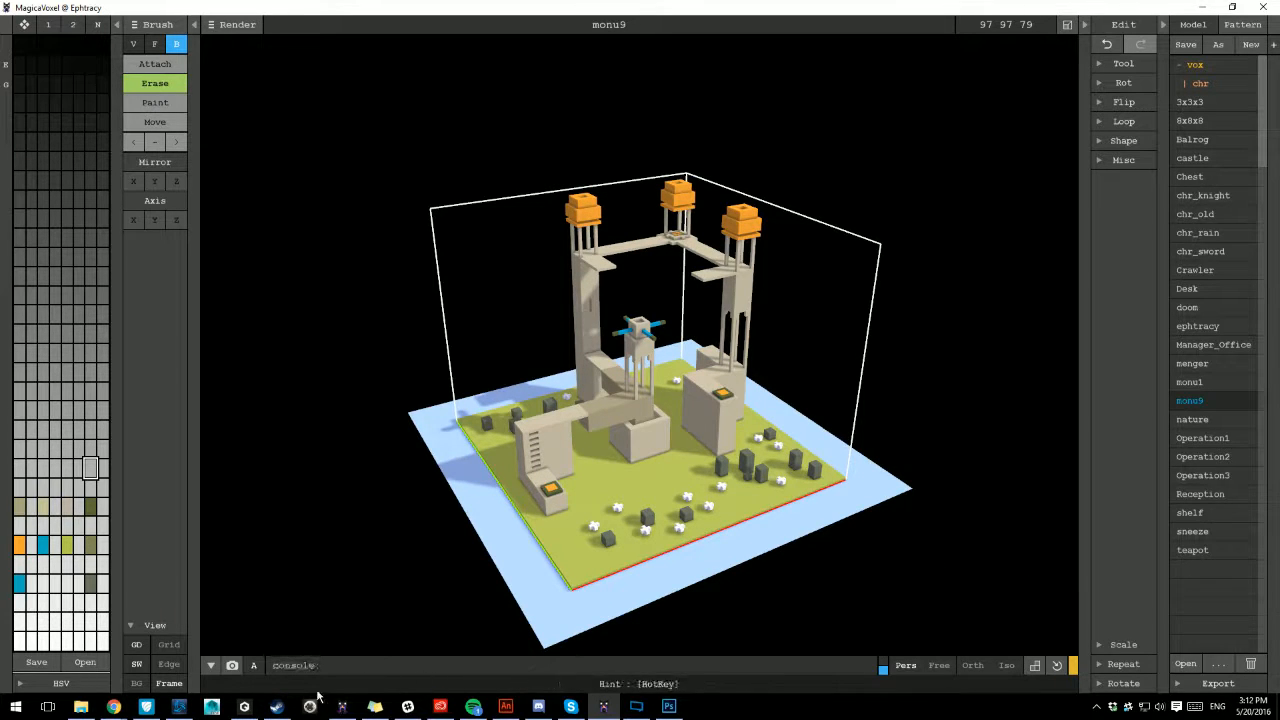
Bring Qubicle to the front and browse the File menu's import formats
left_click(242, 704)
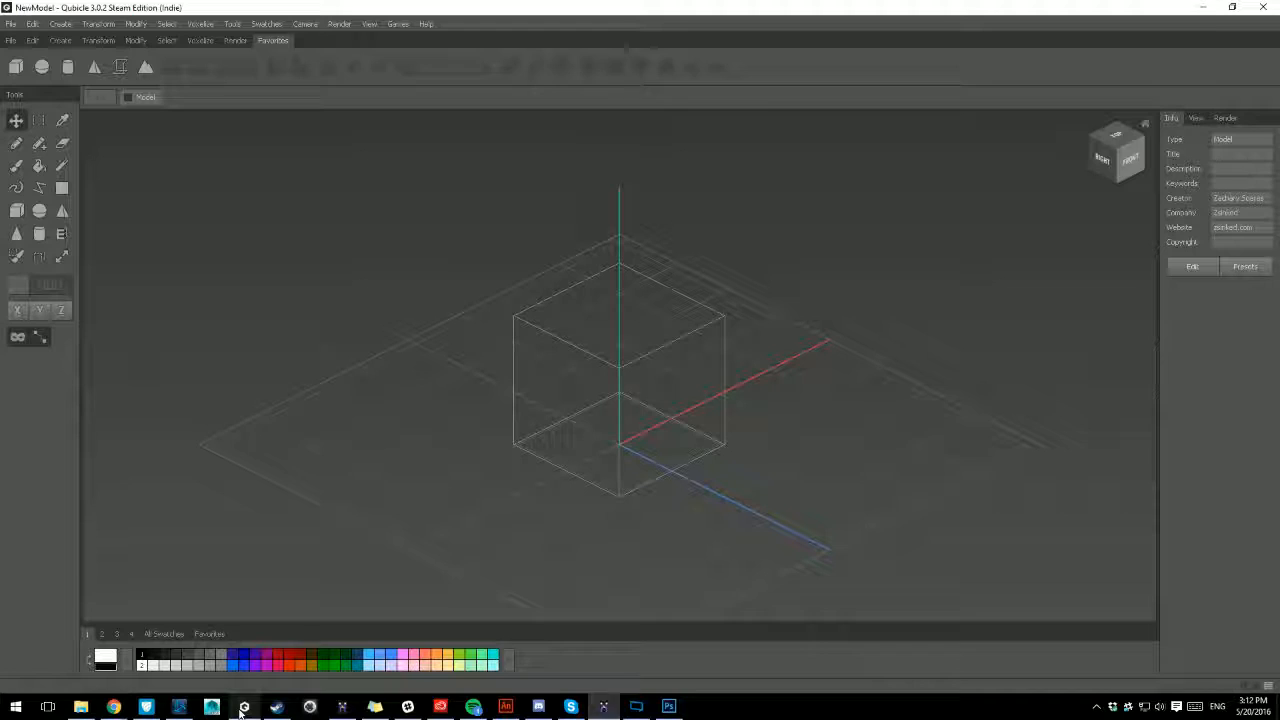
left_click(10, 24)
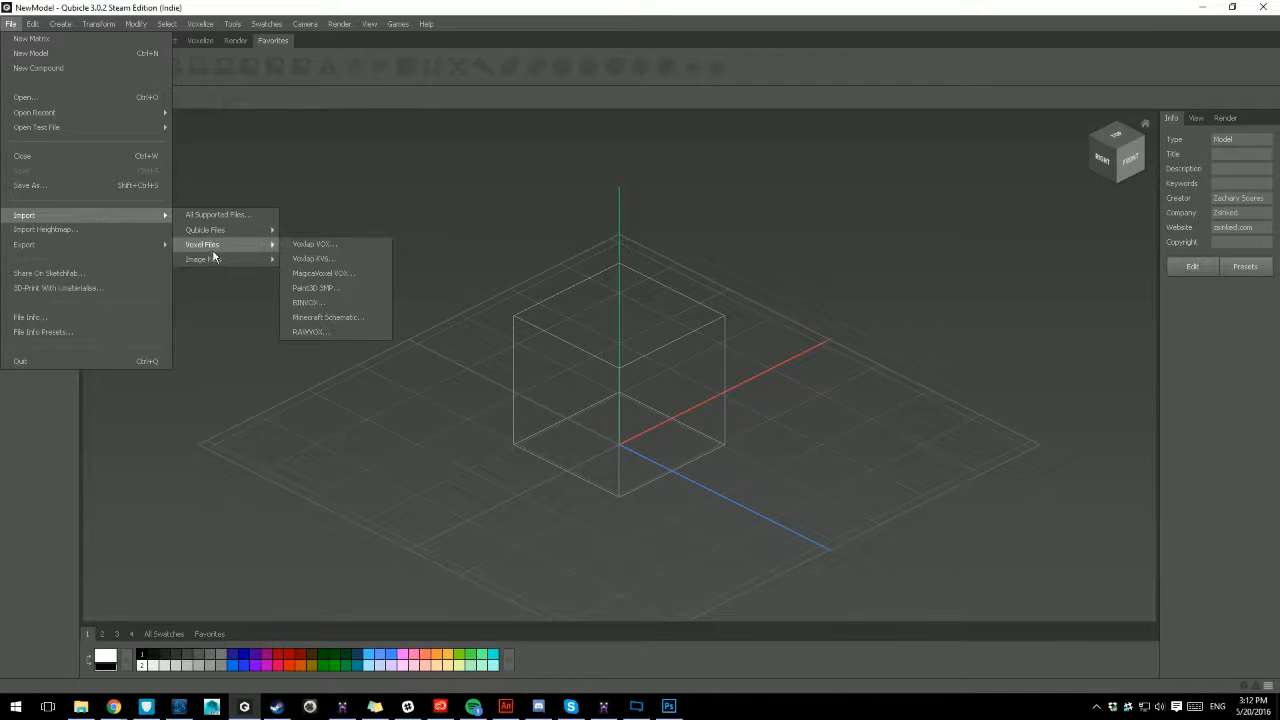
mouse_move(224, 218)
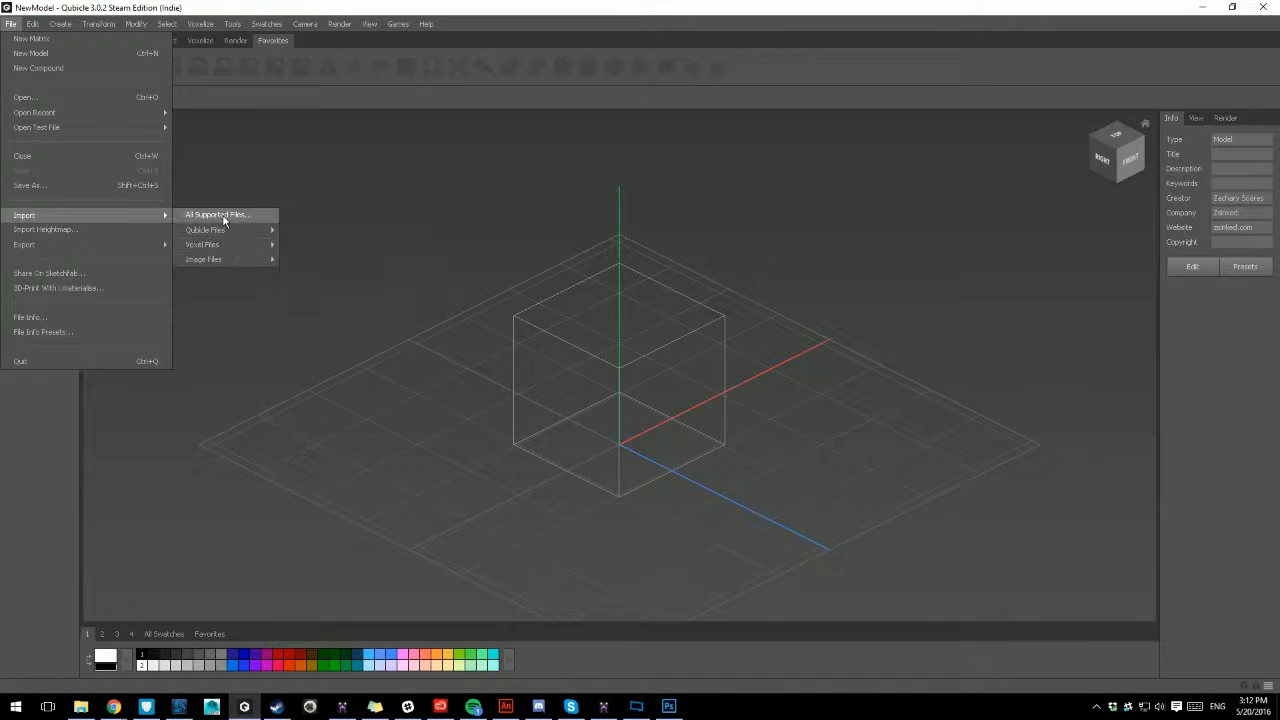
mouse_move(204, 244)
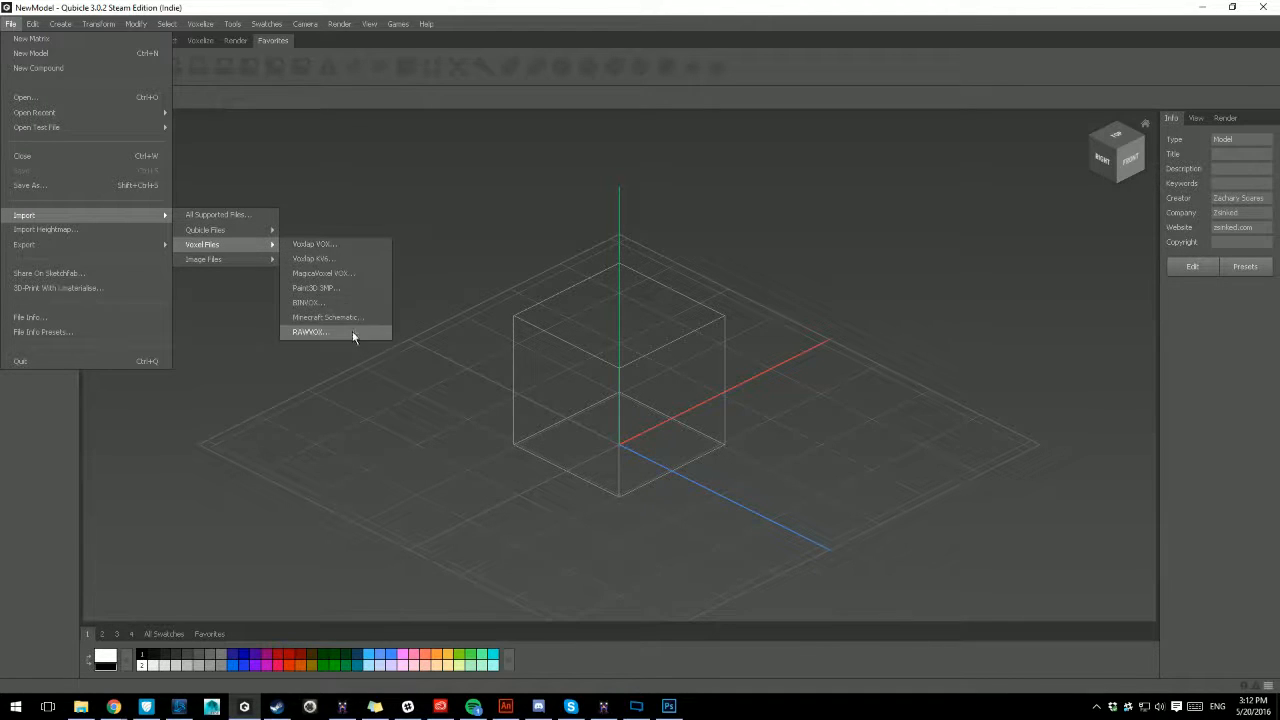
mouse_move(336, 324)
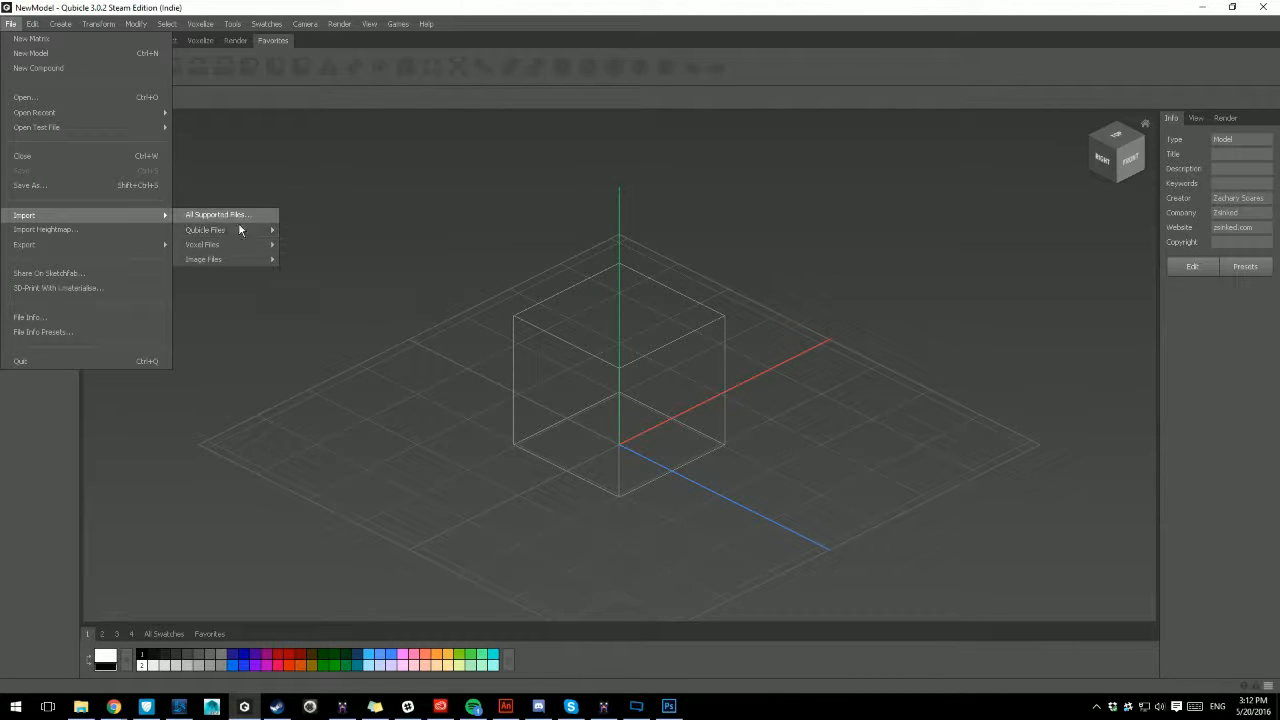
mouse_move(206, 244)
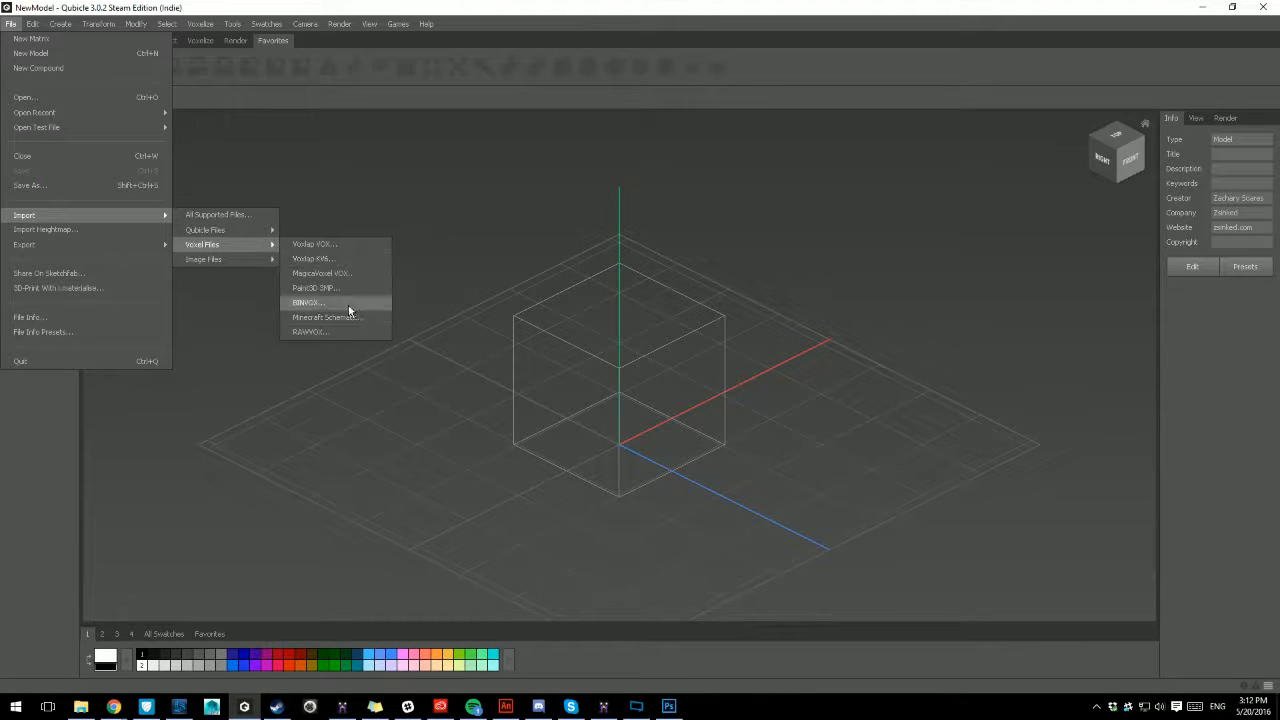
mouse_move(336, 276)
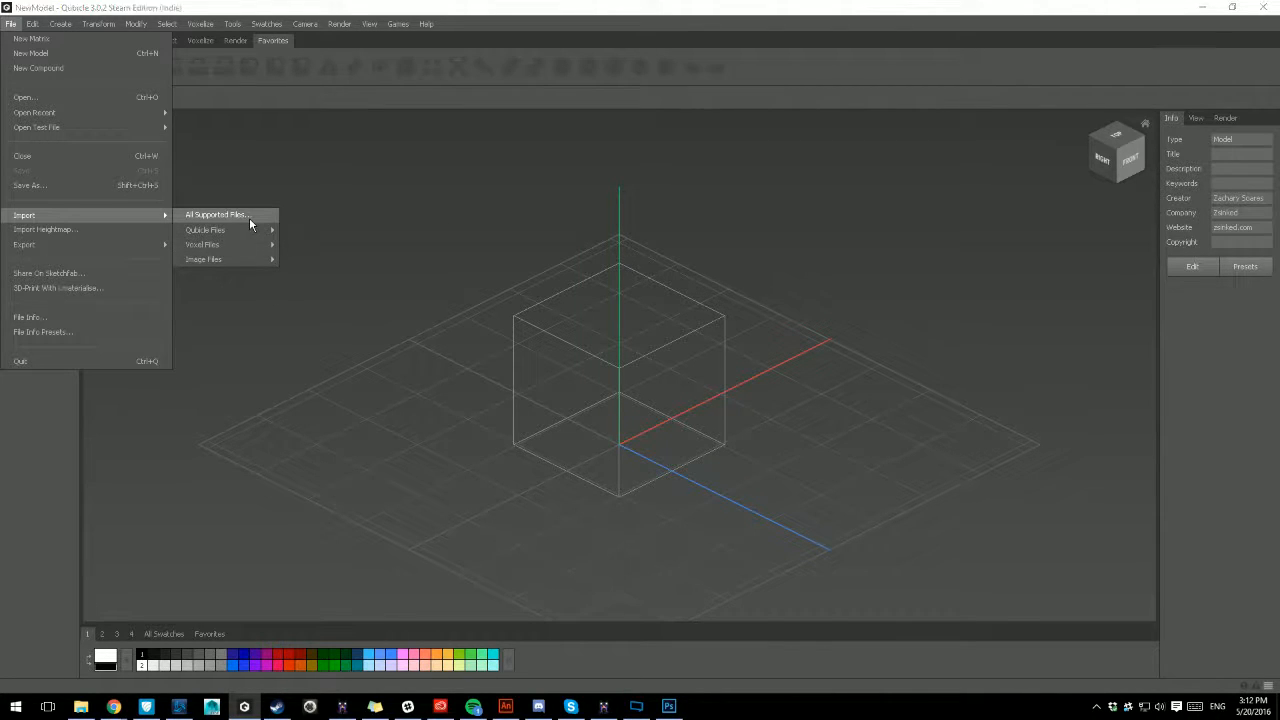
left_click(222, 214)
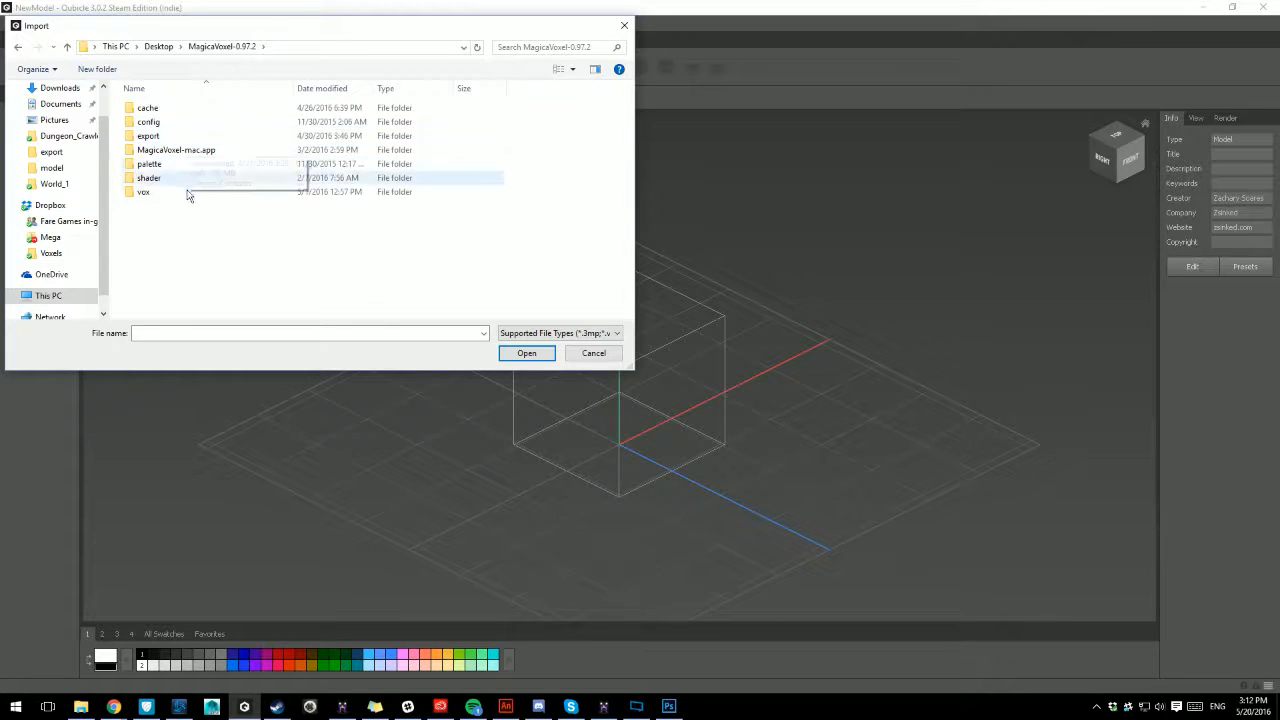
double_click(144, 192)
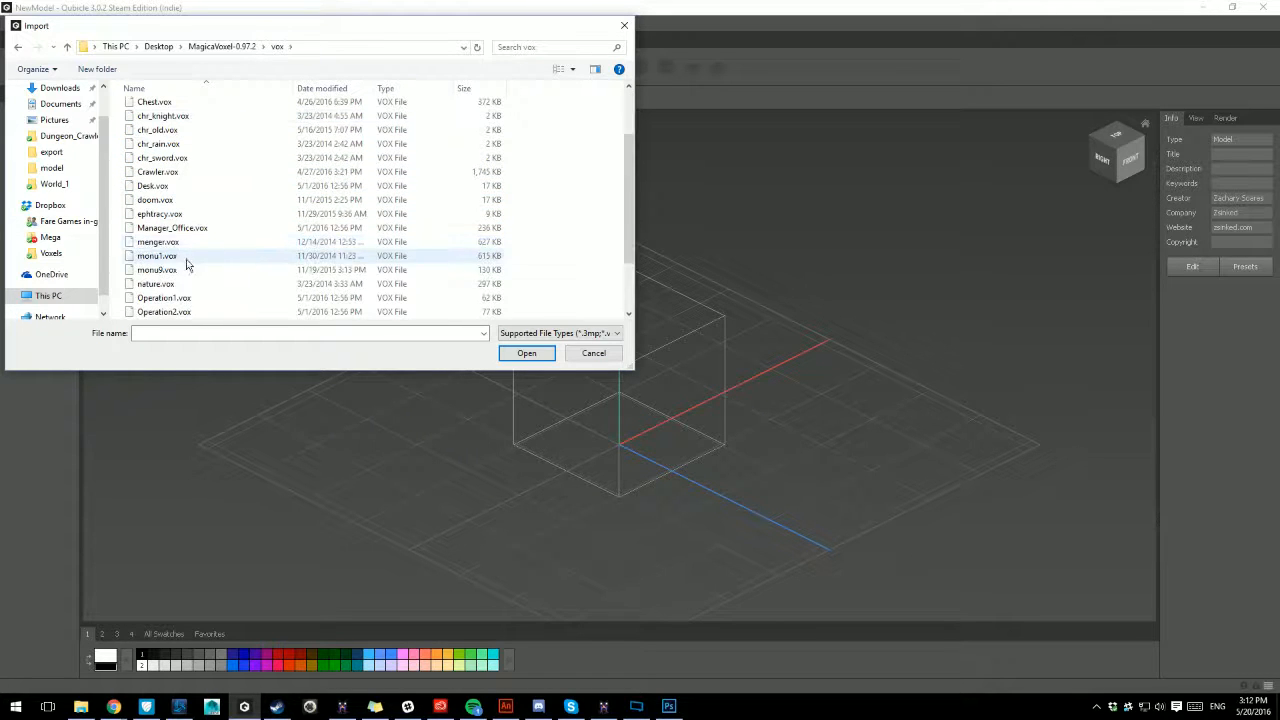
left_click(526, 352)
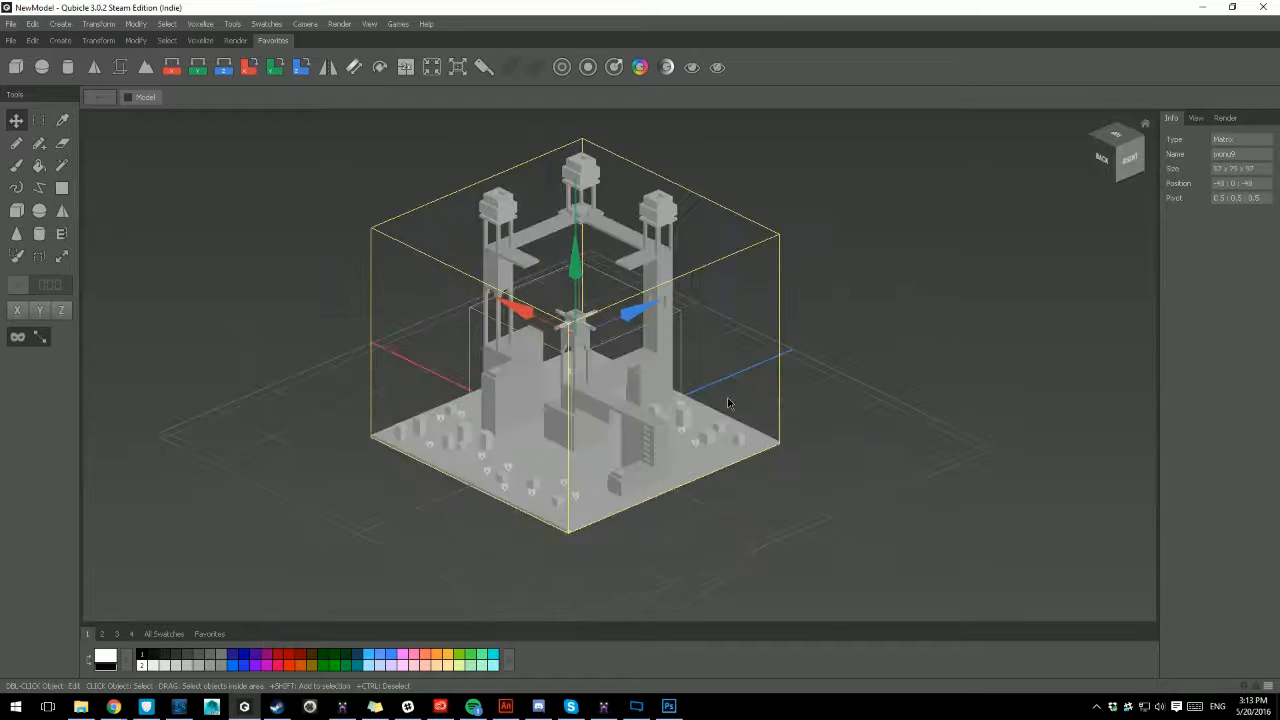
left_click_drag(730, 404, 660, 410)
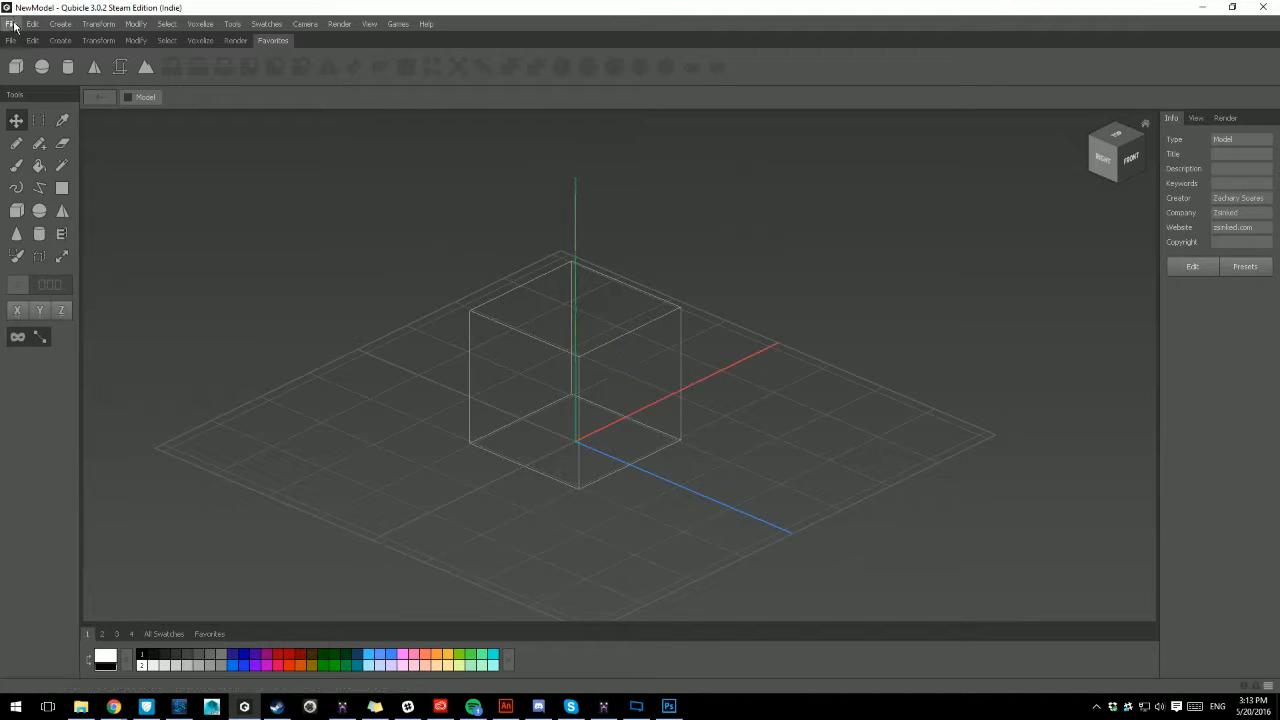
Start a MagicaVoxel VOX import and pick monu9.vox from the vox folder
left_click(12, 24)
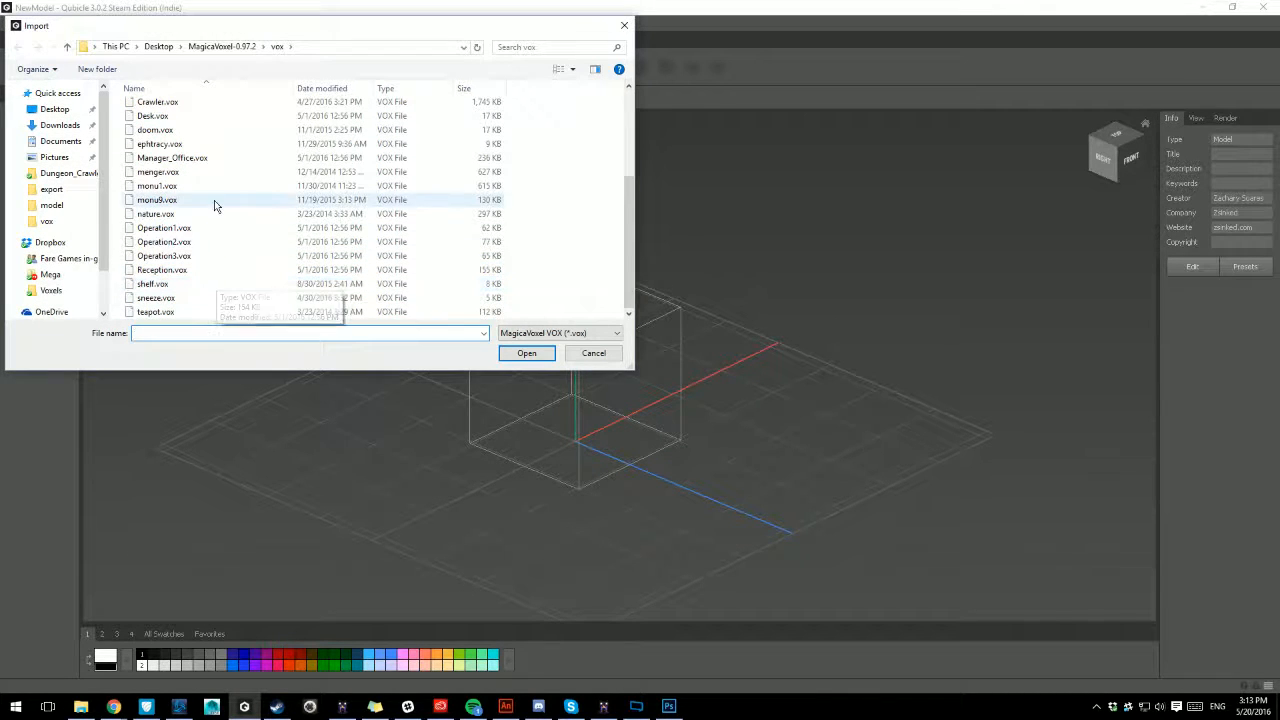
left_click(526, 352)
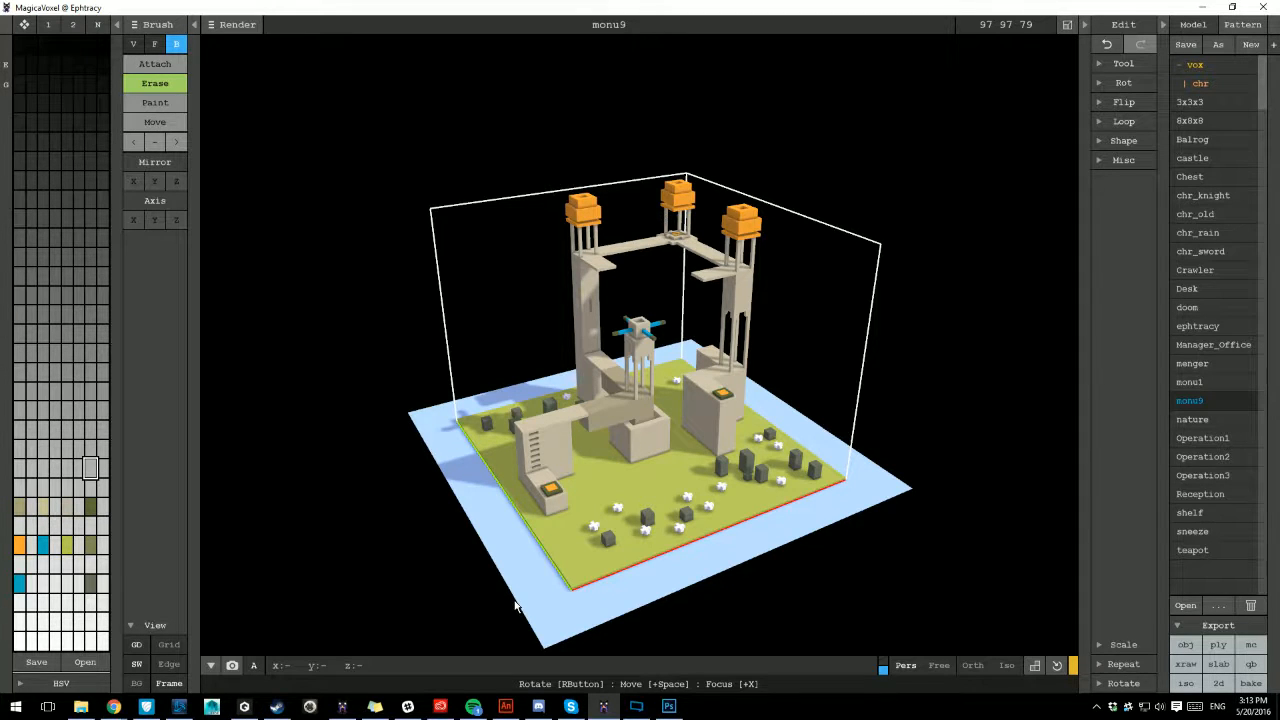
mouse_move(528, 628)
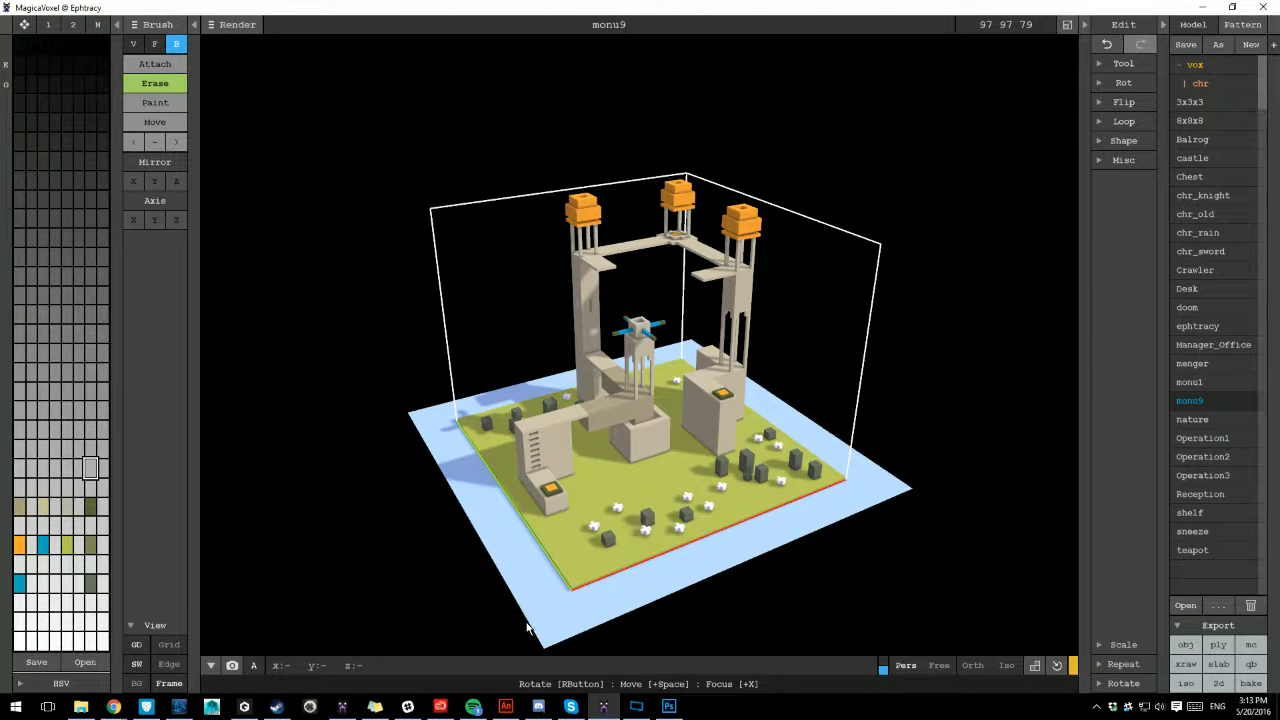
mouse_move(540, 604)
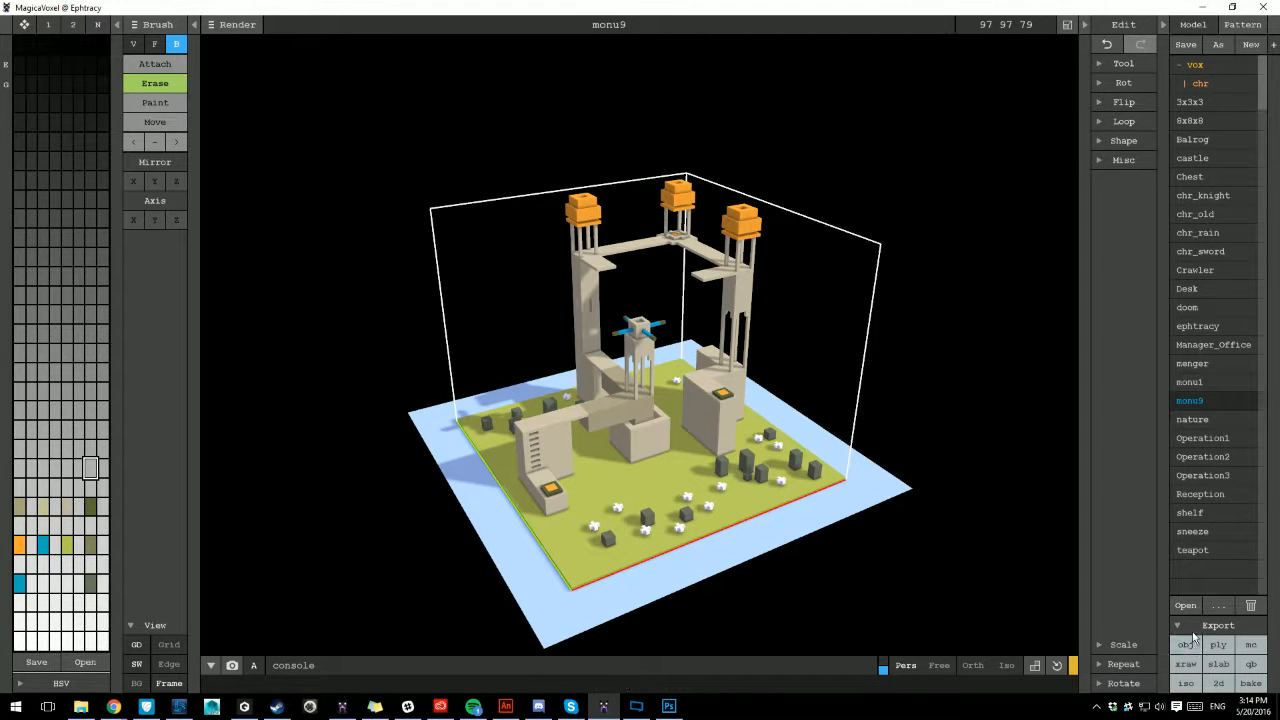
mouse_move(1252, 662)
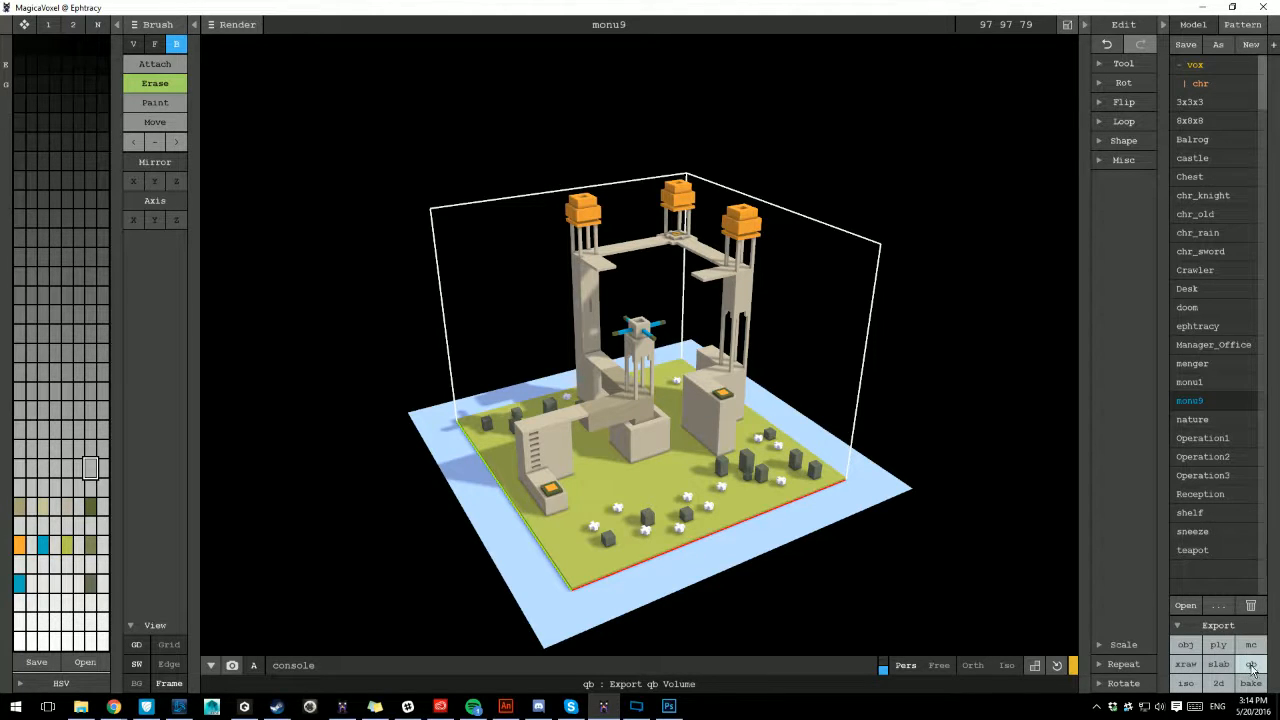
Export monu9 as a Qubicle Binary .qb file into the vox folder
left_click(1252, 668)
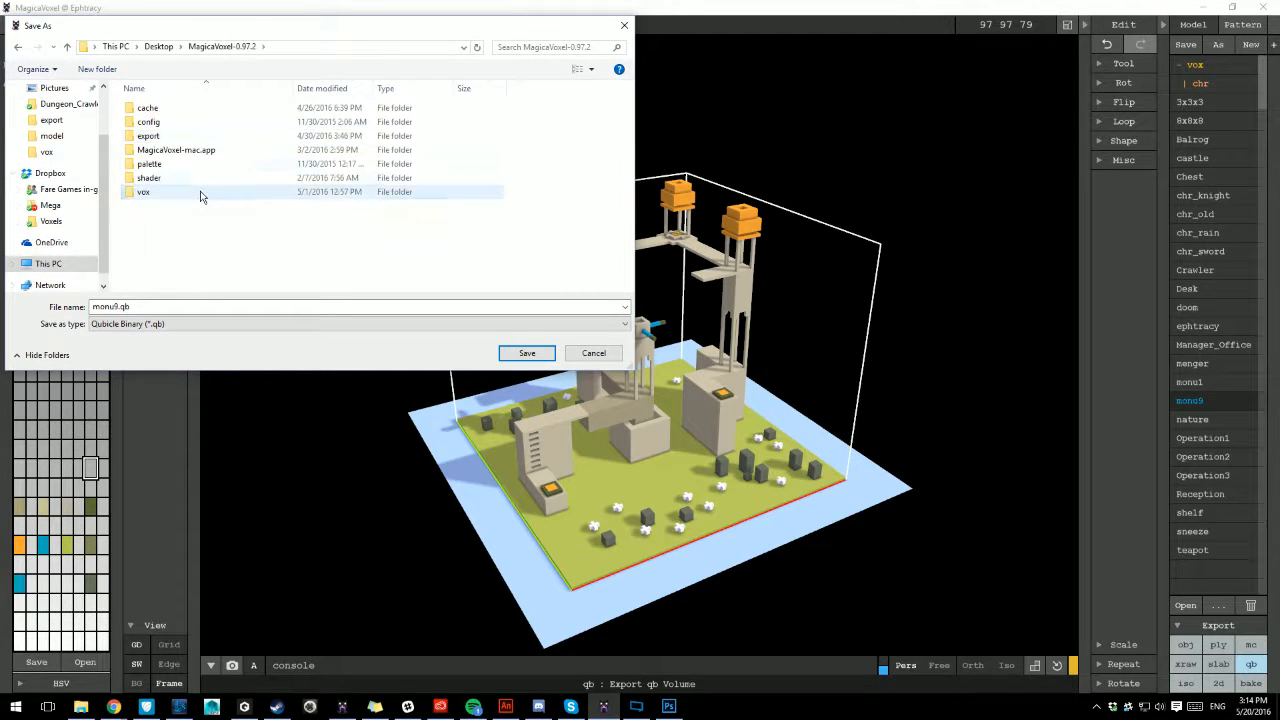
double_click(144, 192)
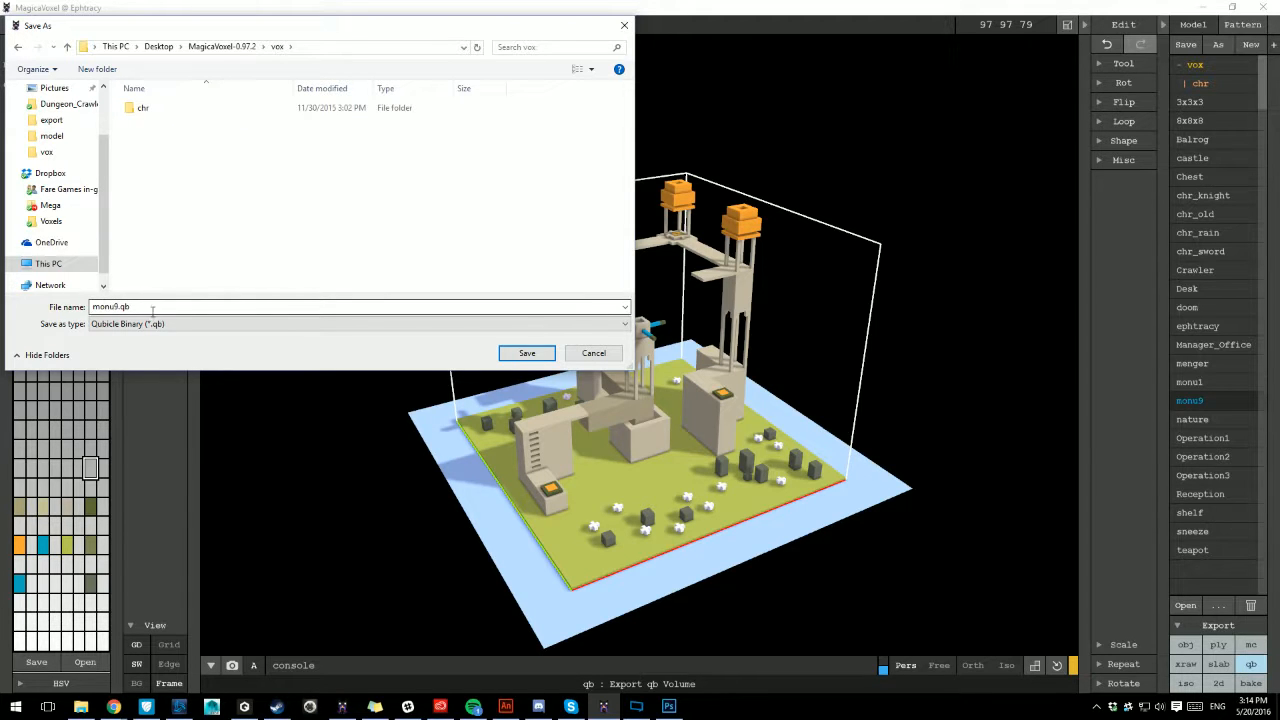
left_click(526, 352)
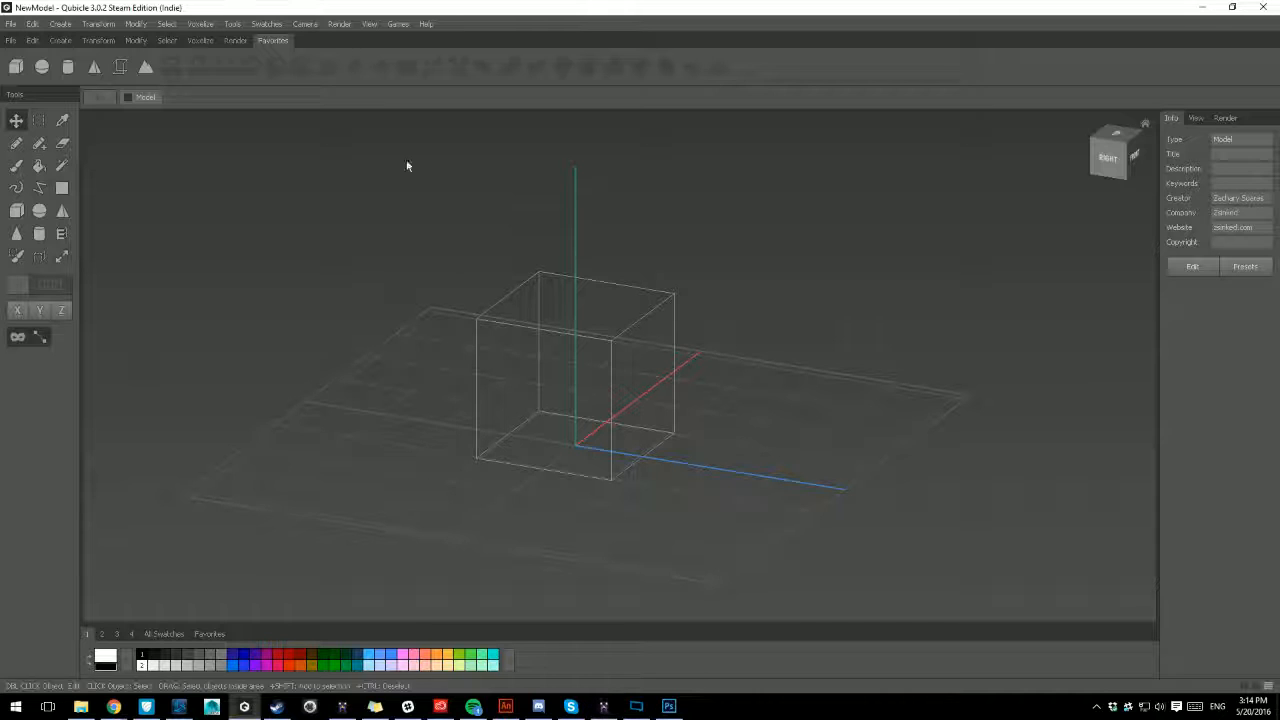
Import the monu9 .qb file from the vox folder into the Qubicle scene
left_click(12, 24)
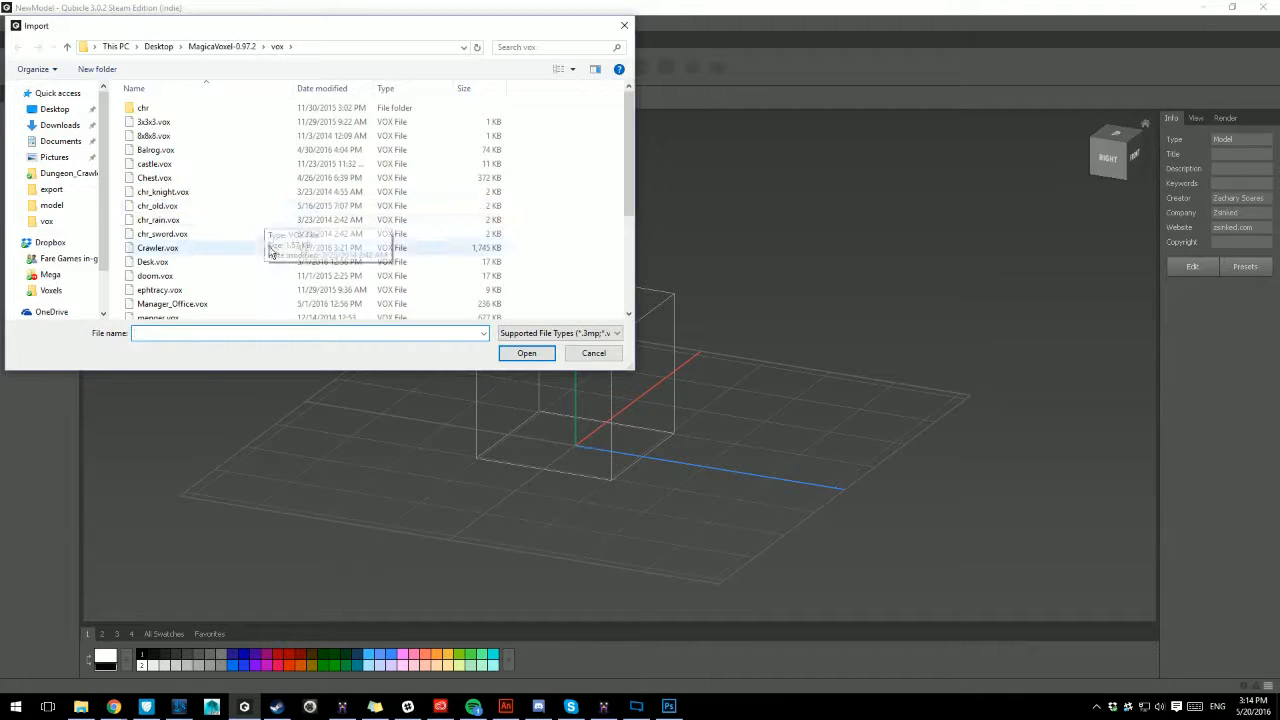
scroll("down", 3)
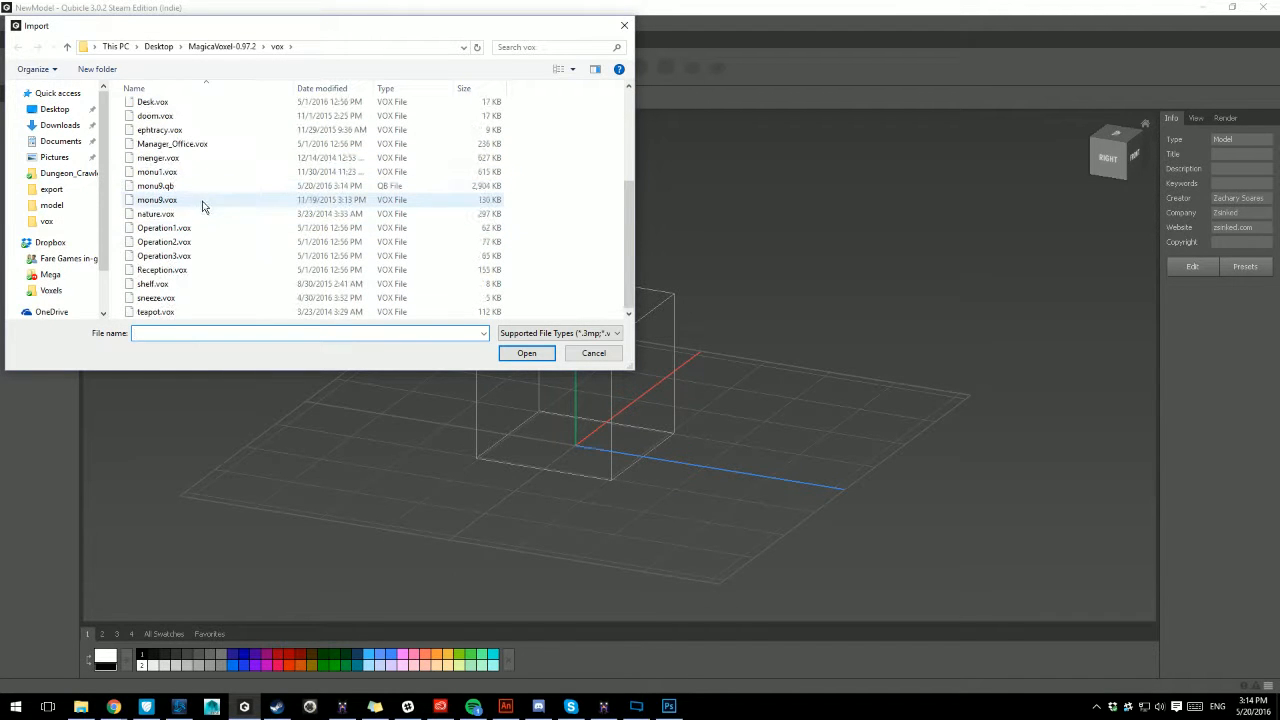
left_click(156, 186)
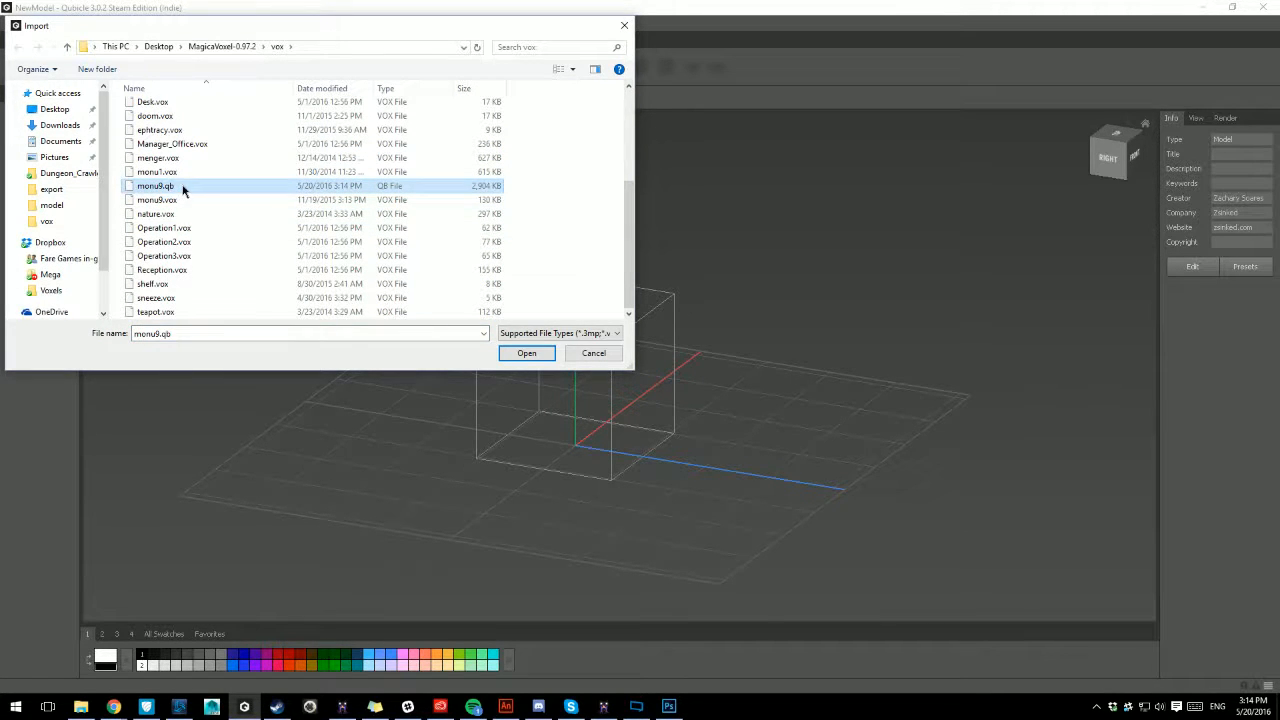
left_click(526, 352)
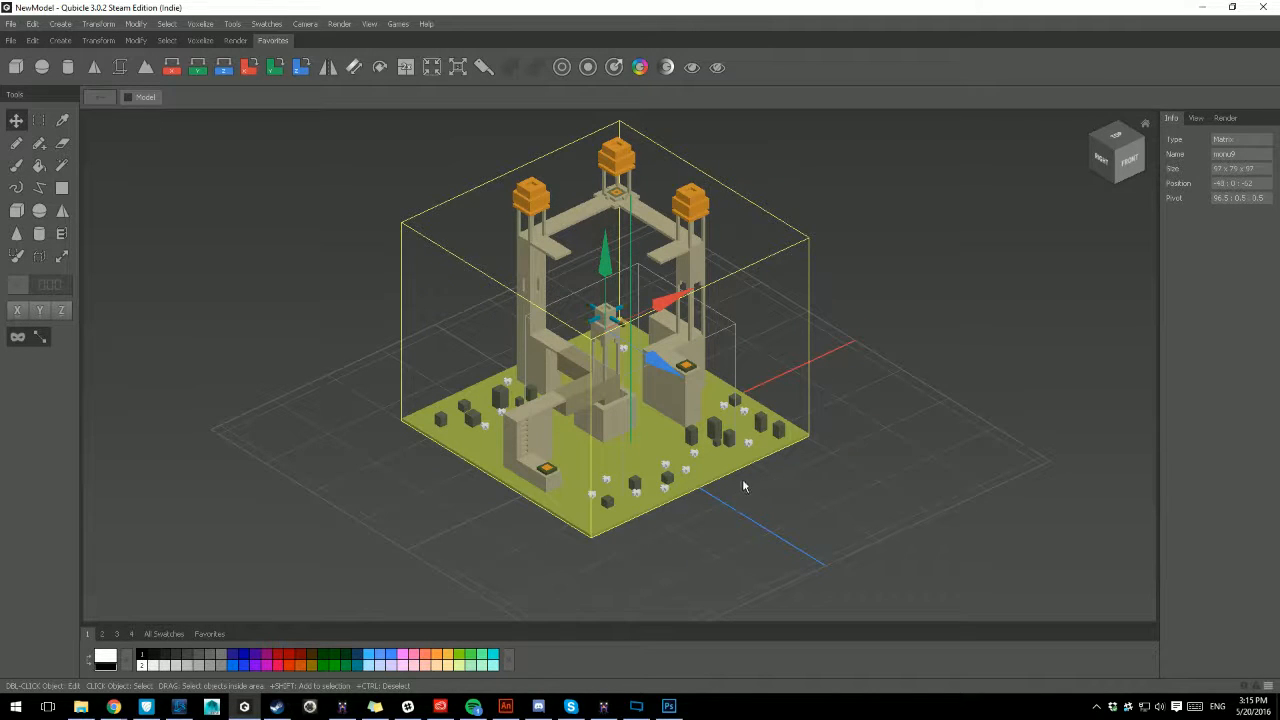
mouse_move(668, 504)
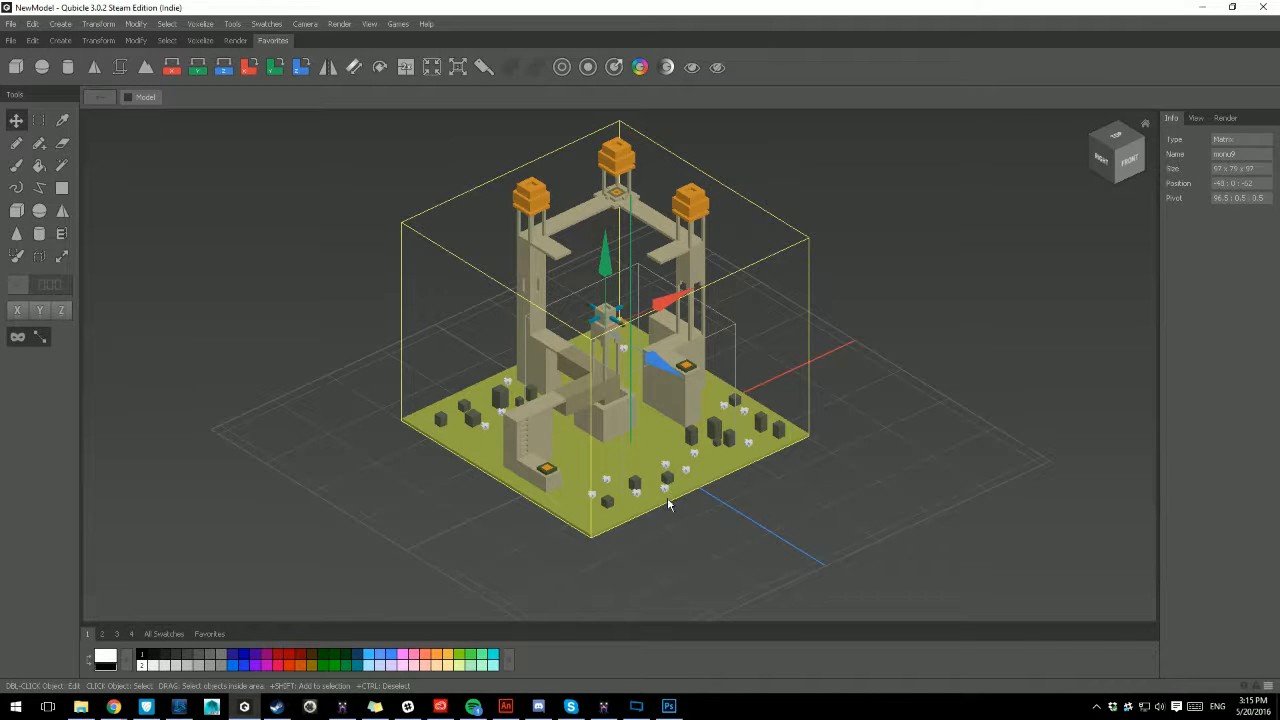
mouse_move(644, 412)
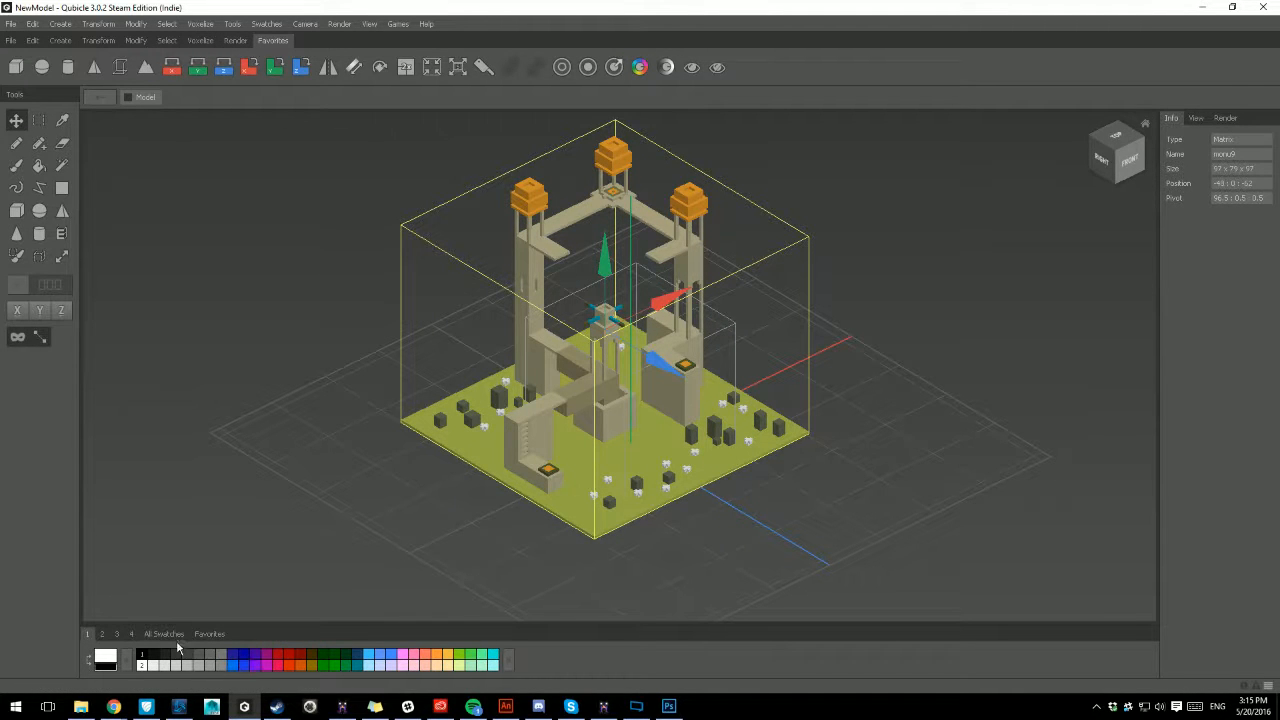
Clear the swatches and add the monument's used colours via Swatches > Add Used Swatches
left_click(102, 632)
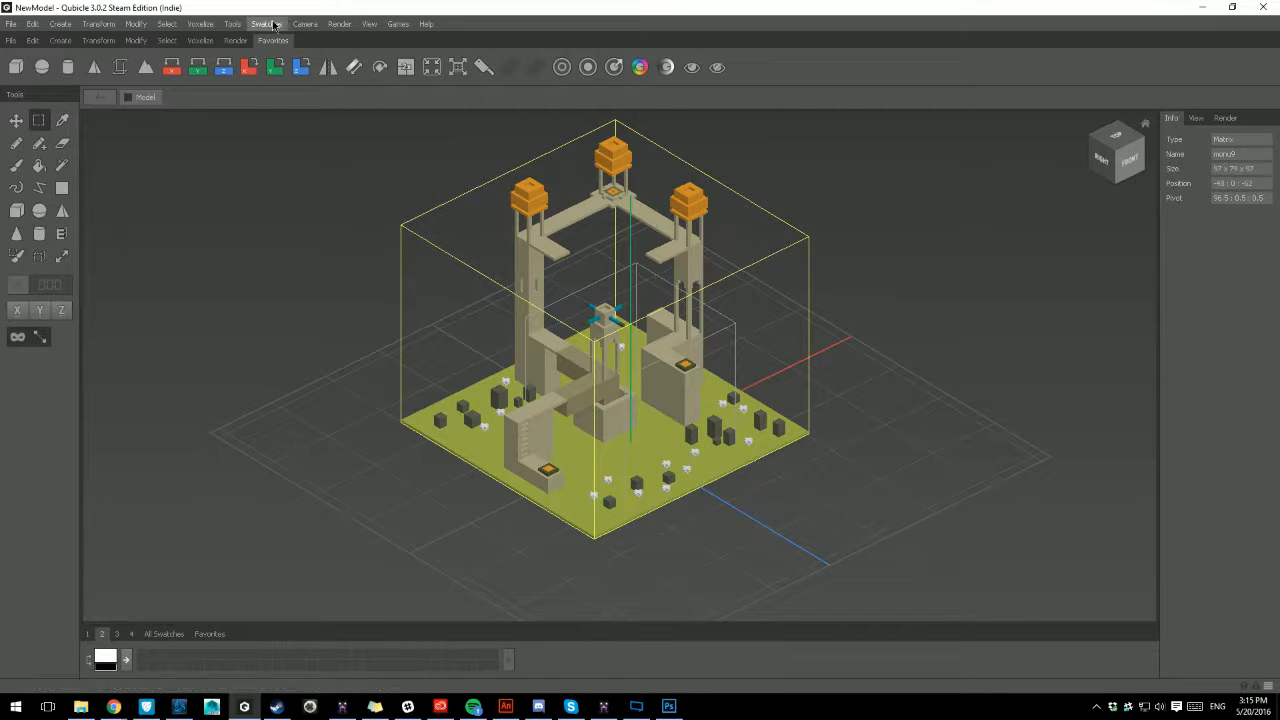
left_click(266, 24)
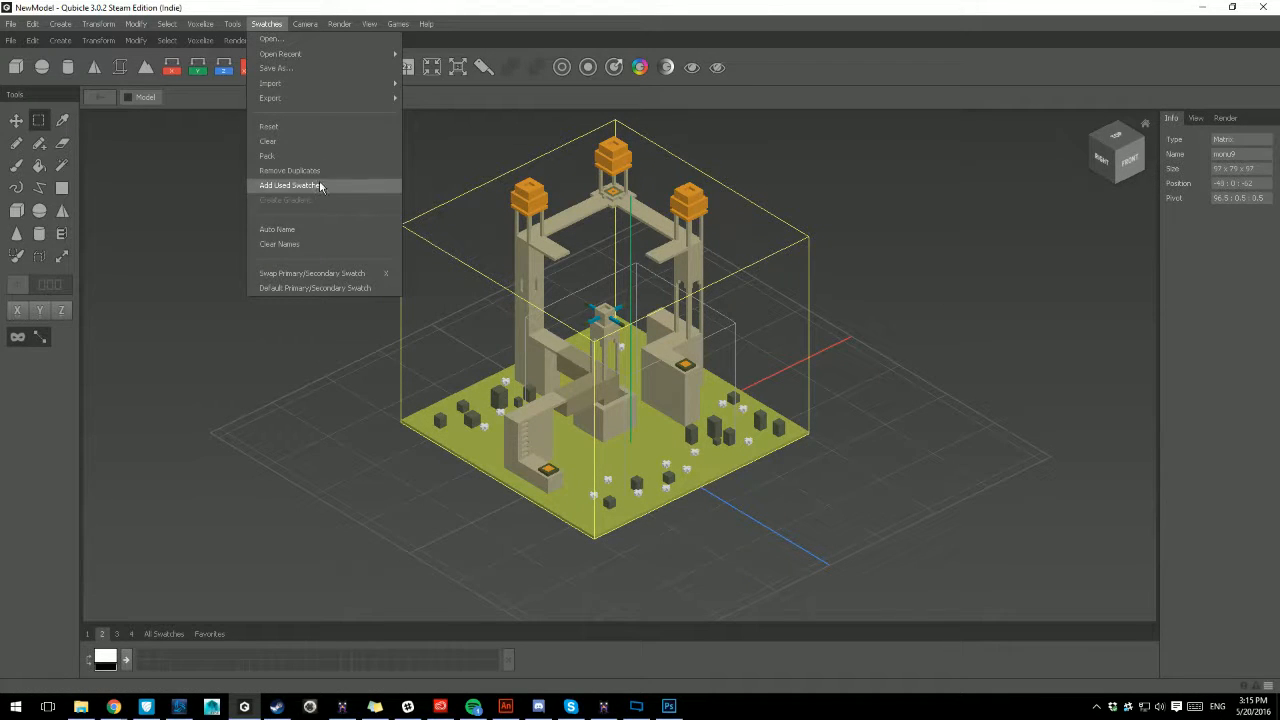
left_click(290, 184)
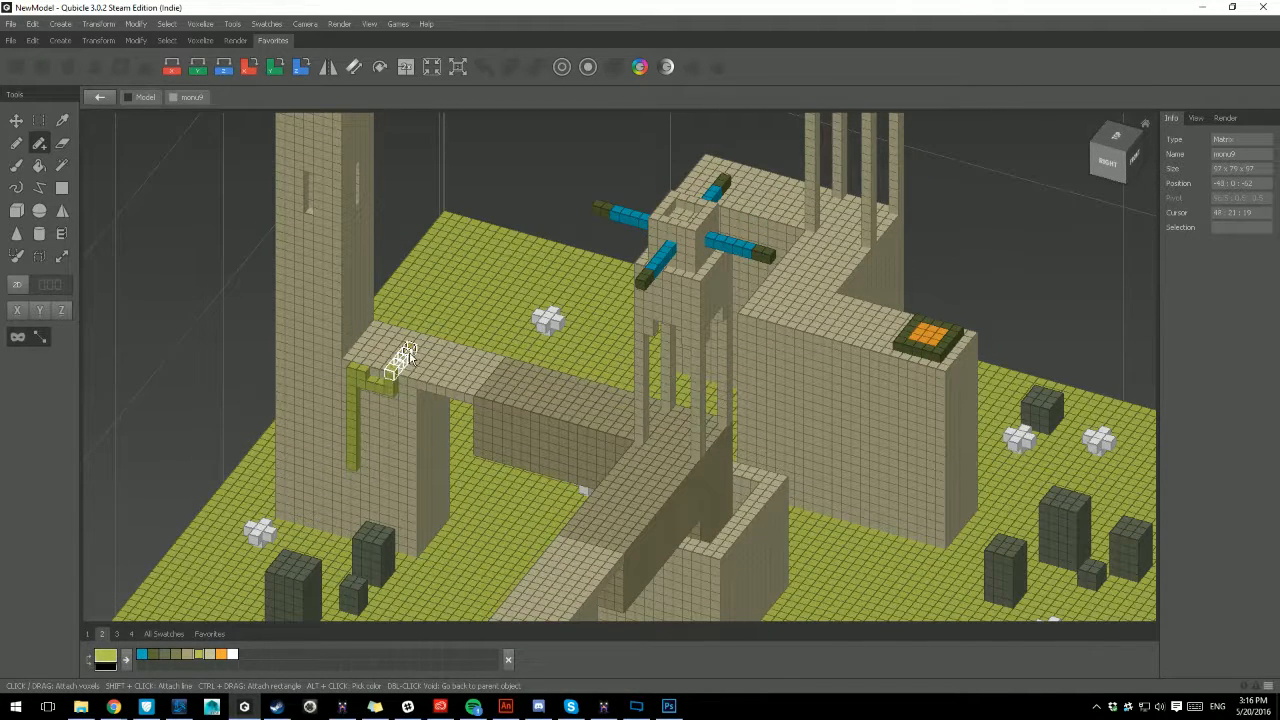
Zoom the view in on the voxels around the central tower for editing
left_click_drag(400, 360, 356, 136)
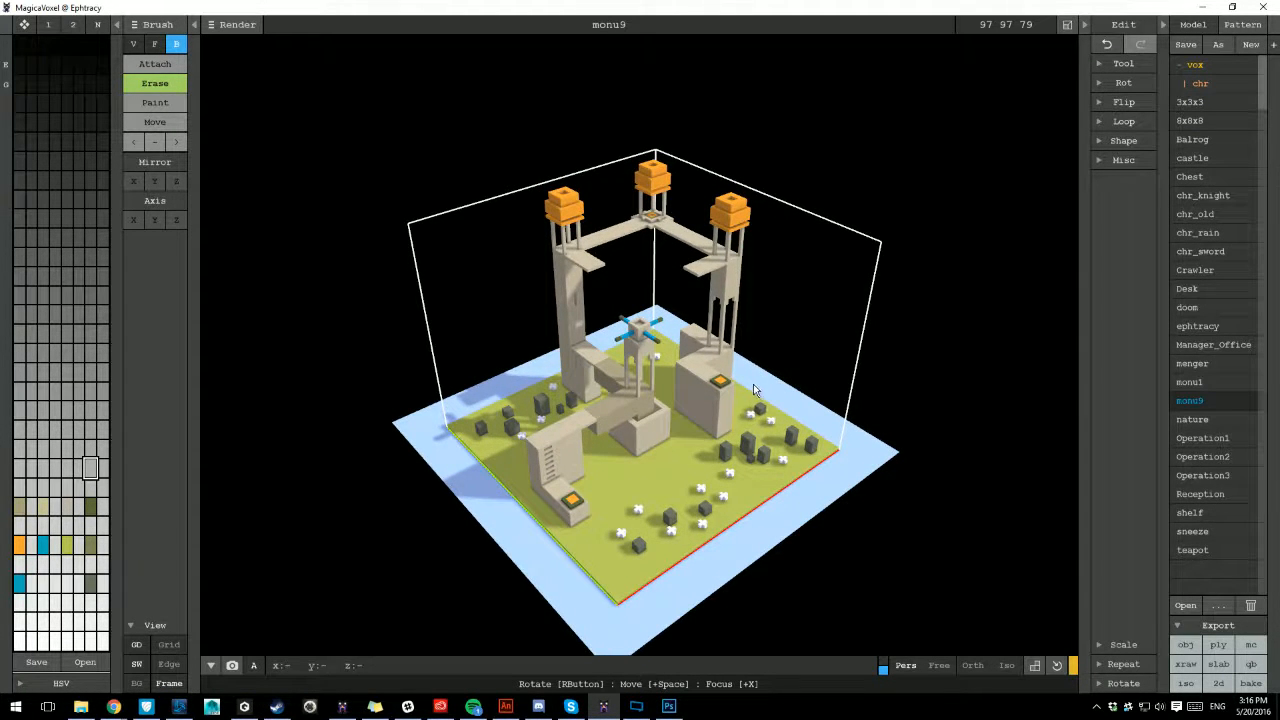
mouse_move(776, 404)
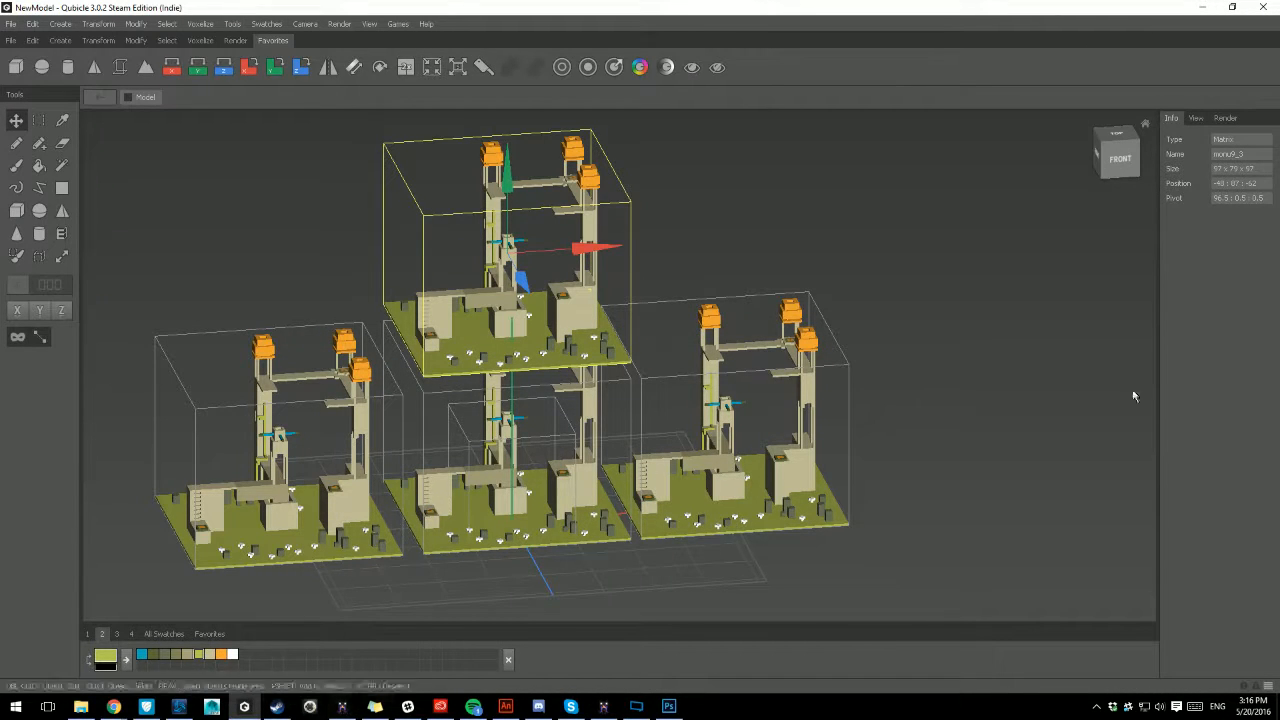
Switch away from Qubicle's stacked monument copies to the browser
left_click(112, 706)
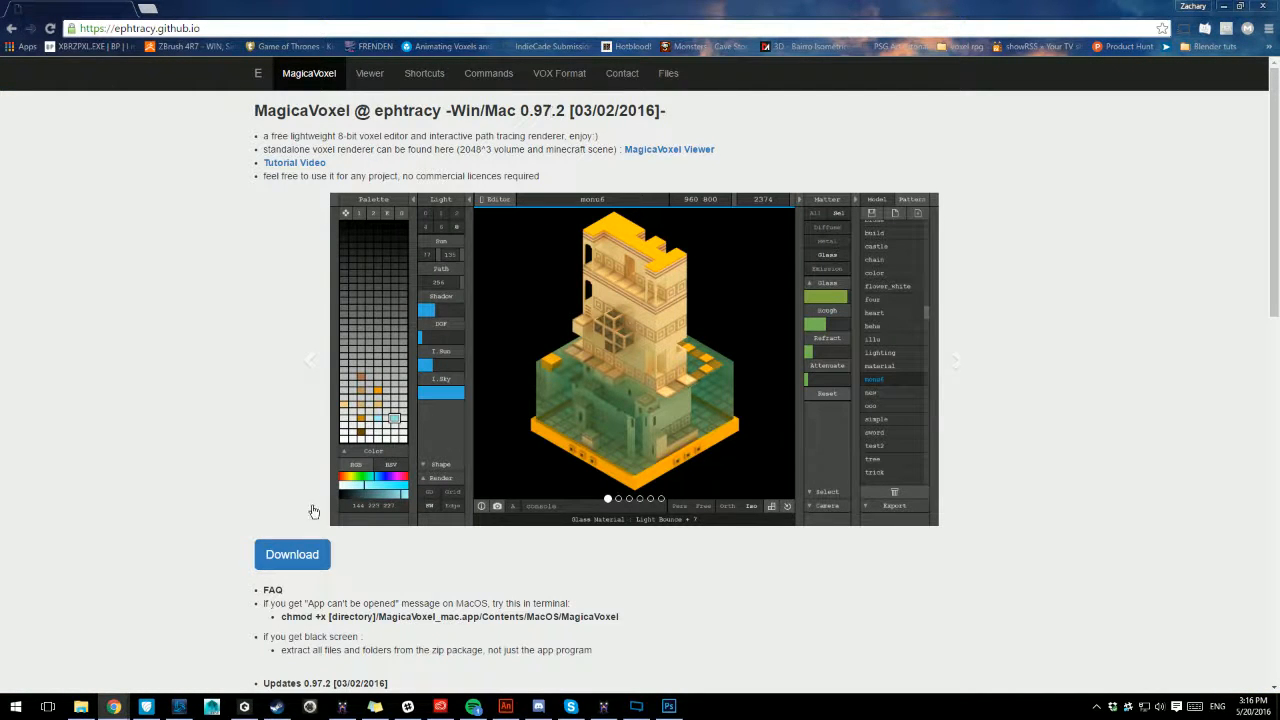
Show the MagicaVoxel Viewer page and highlight the 2048^3 volume size limit
left_click(368, 72)
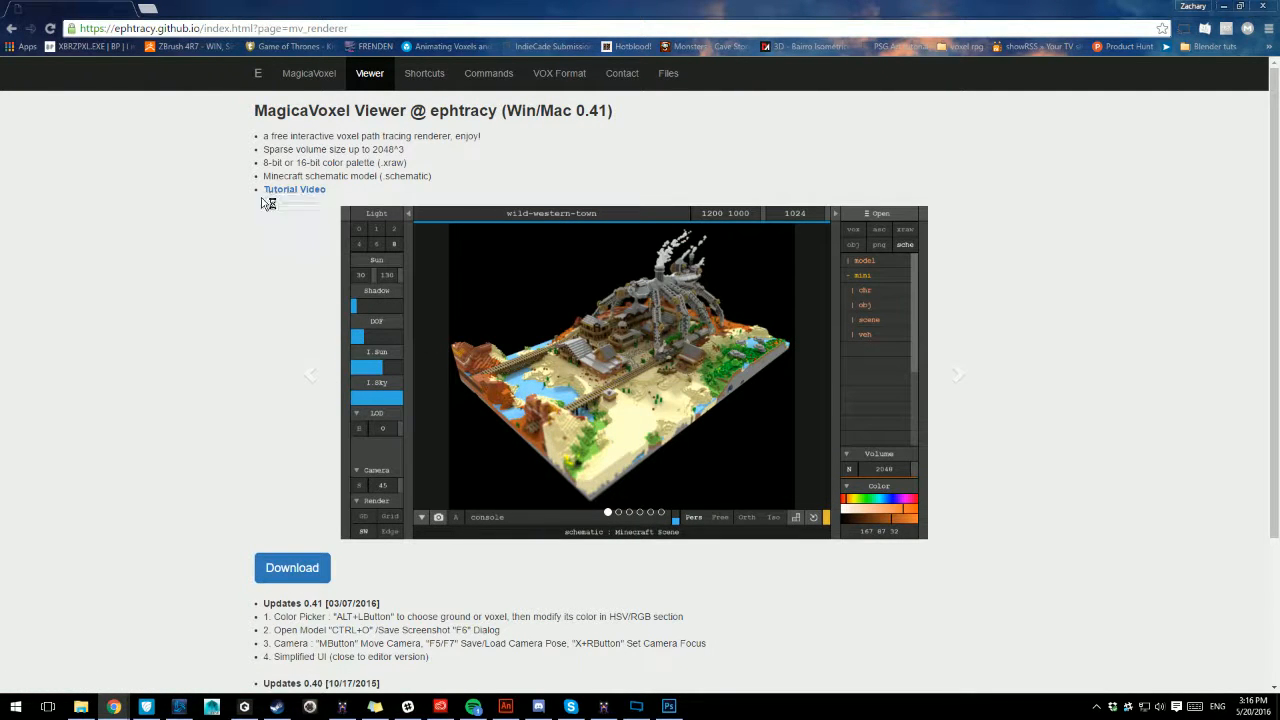
double_click(386, 148)
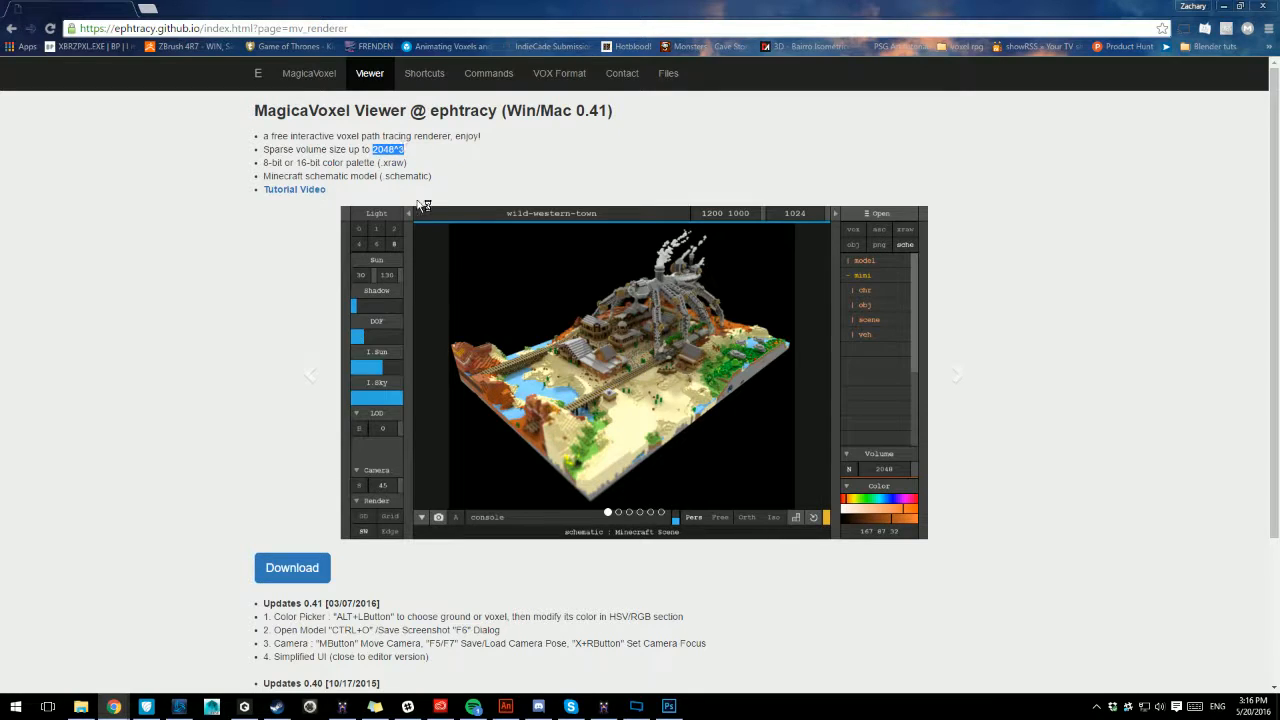
mouse_move(518, 192)
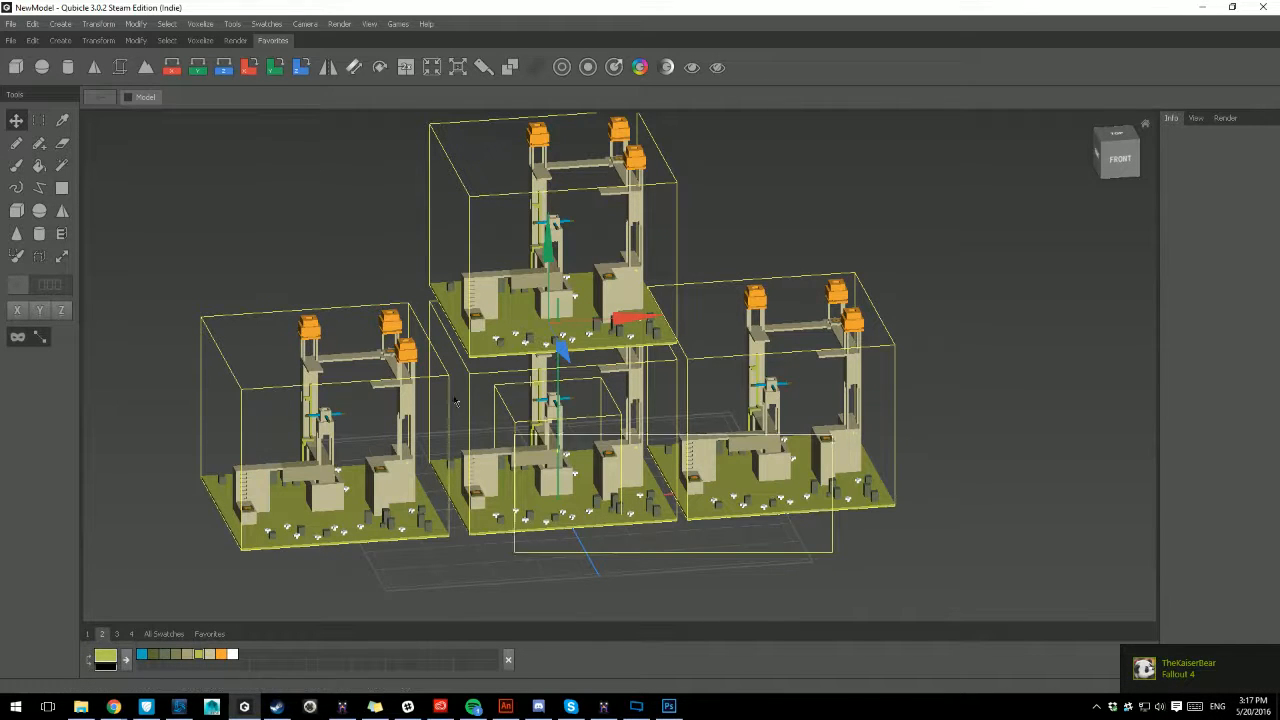
Export the scene as monu9.vox to the Viewer model folder, overwriting the old file
left_click(12, 24)
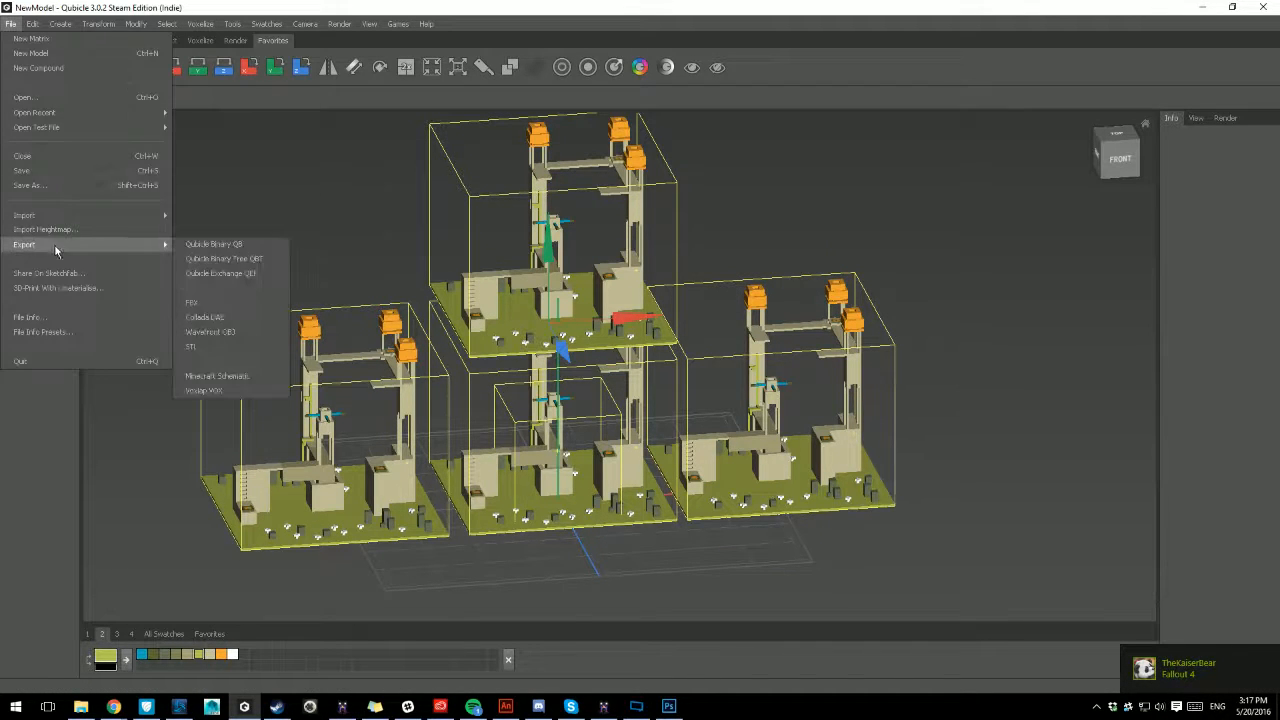
left_click(204, 390)
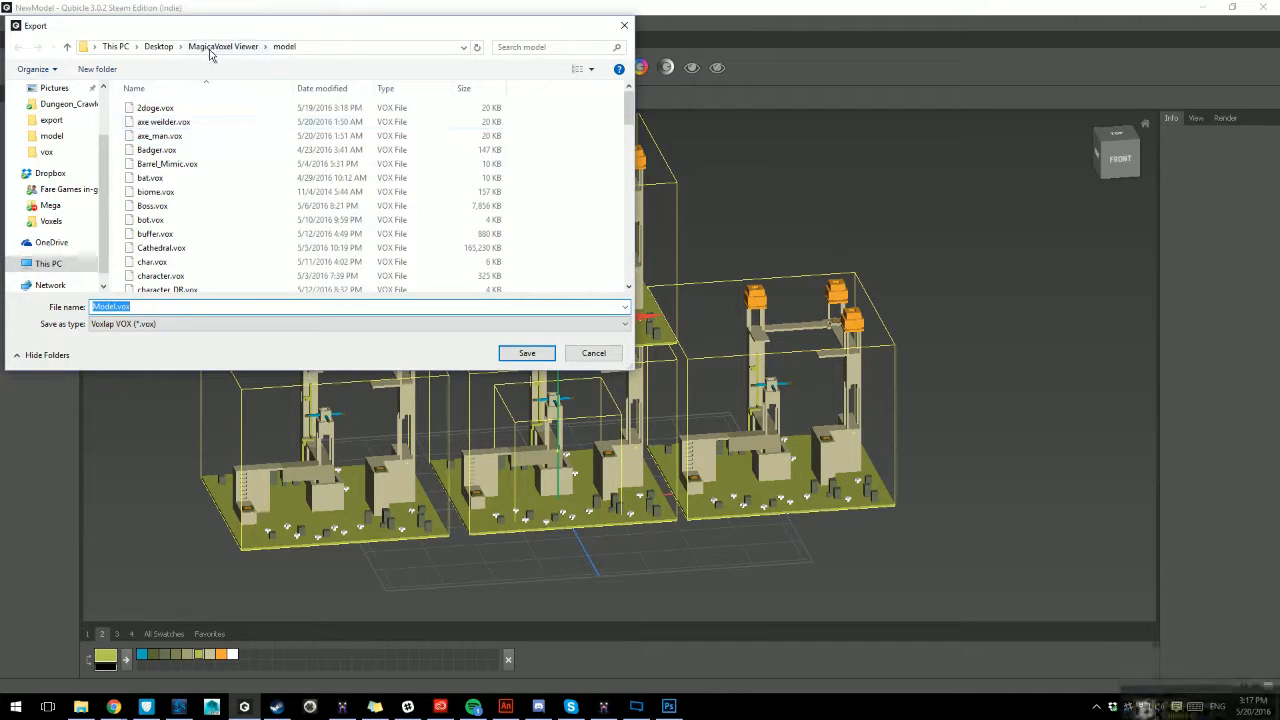
mouse_move(322, 344)
type("monu")
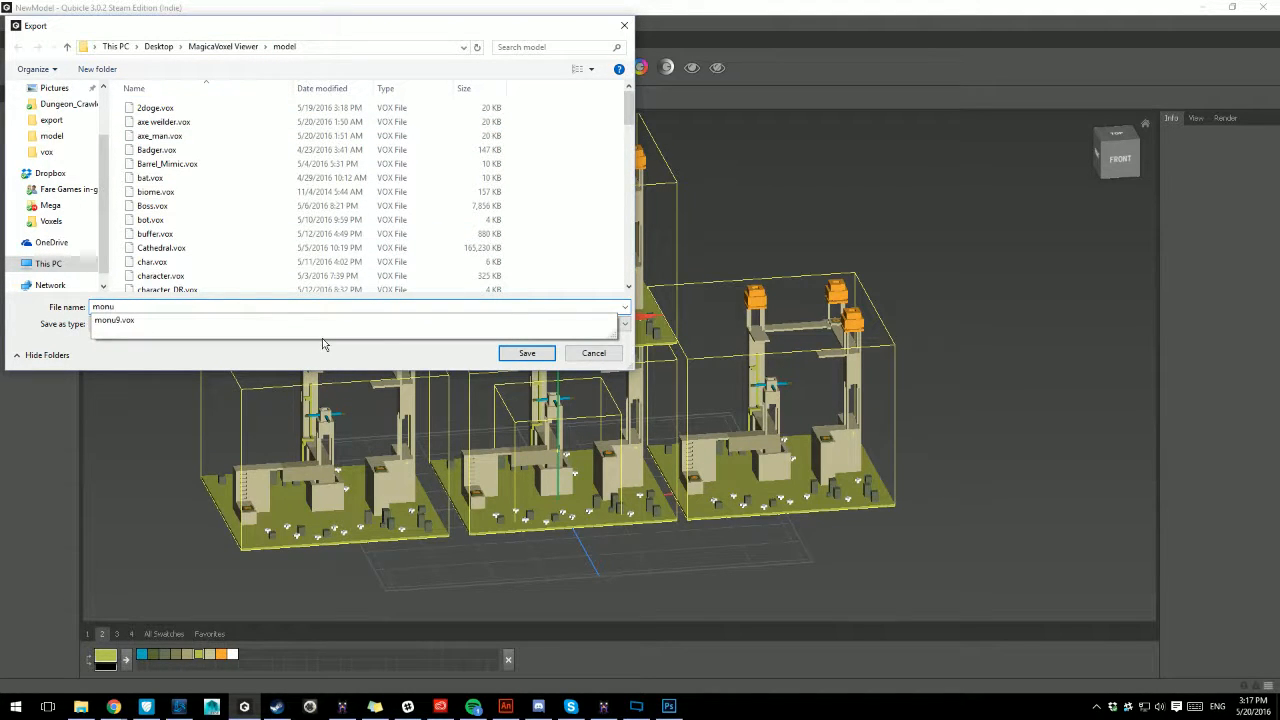
left_click(526, 352)
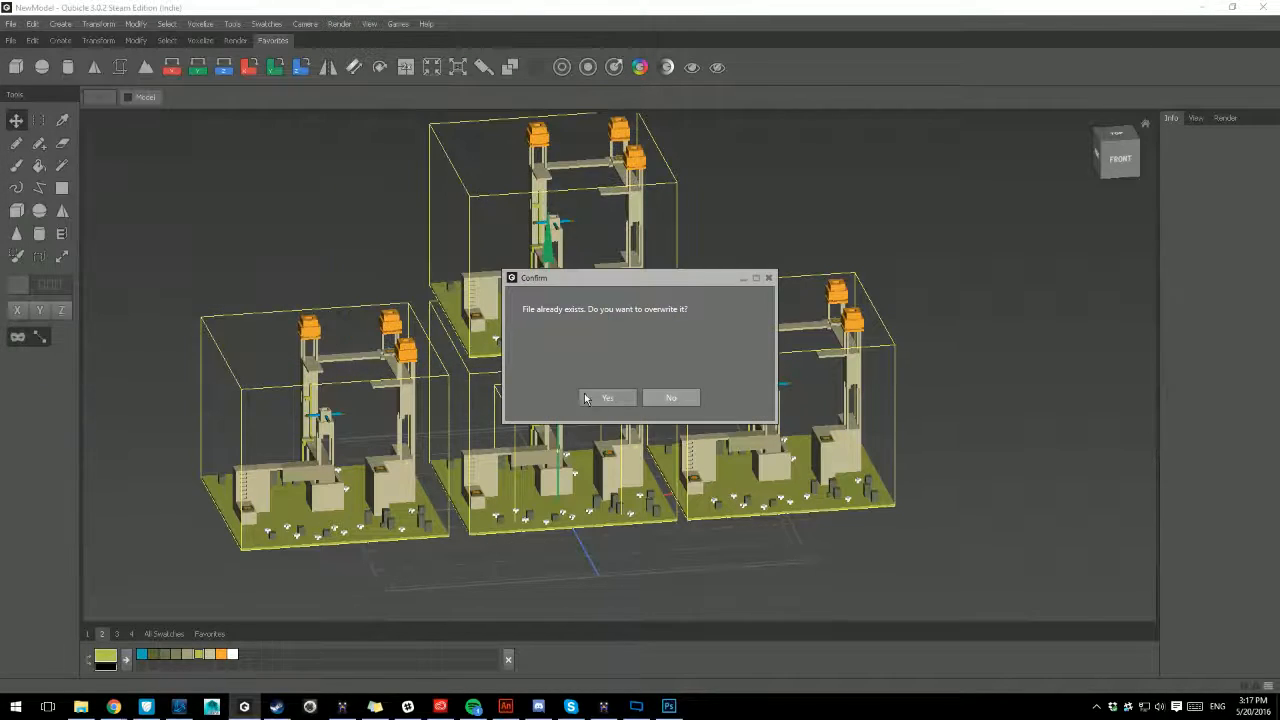
left_click(606, 396)
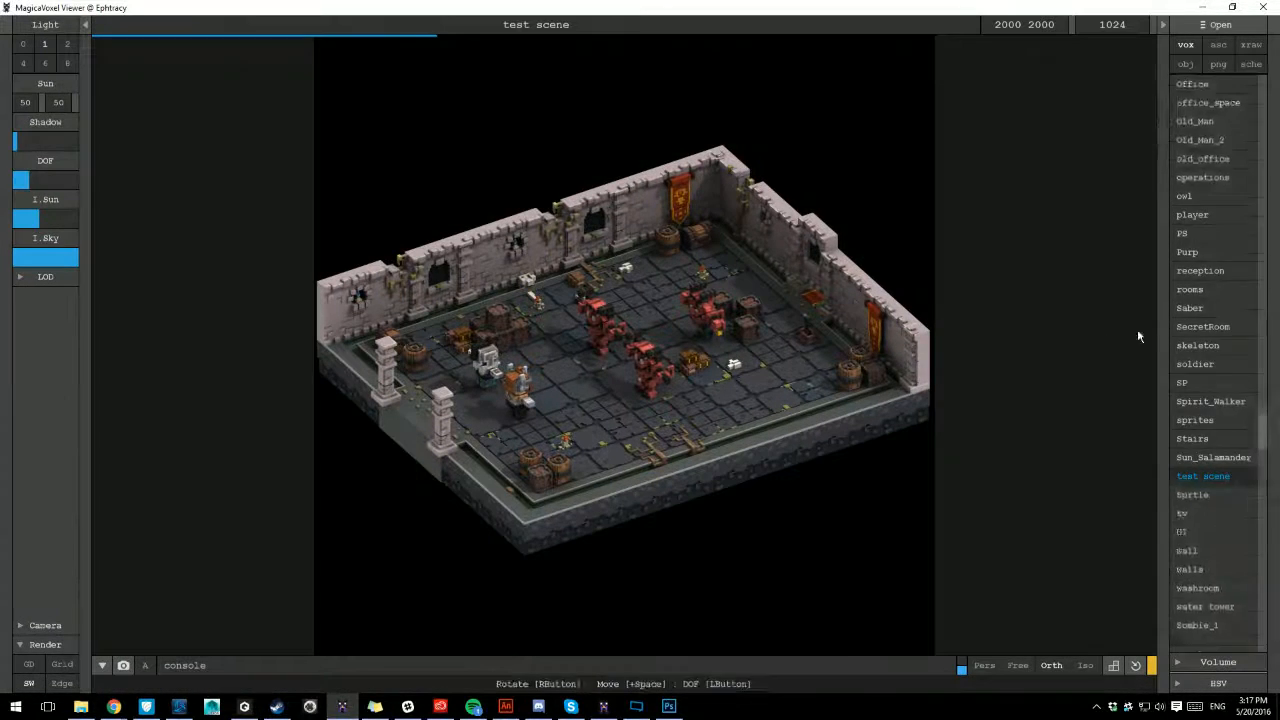
Load other models from the Viewer's vox list, ending on the menger sponge
left_click(1192, 360)
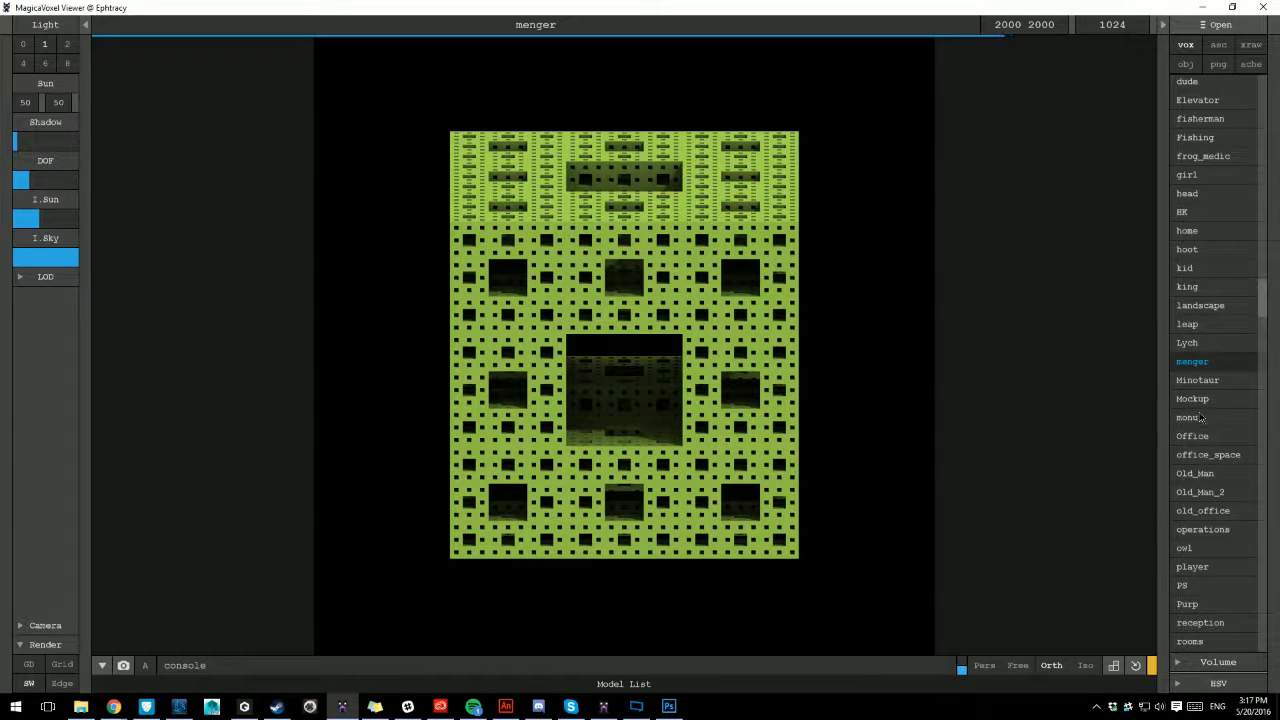
left_click(1188, 418)
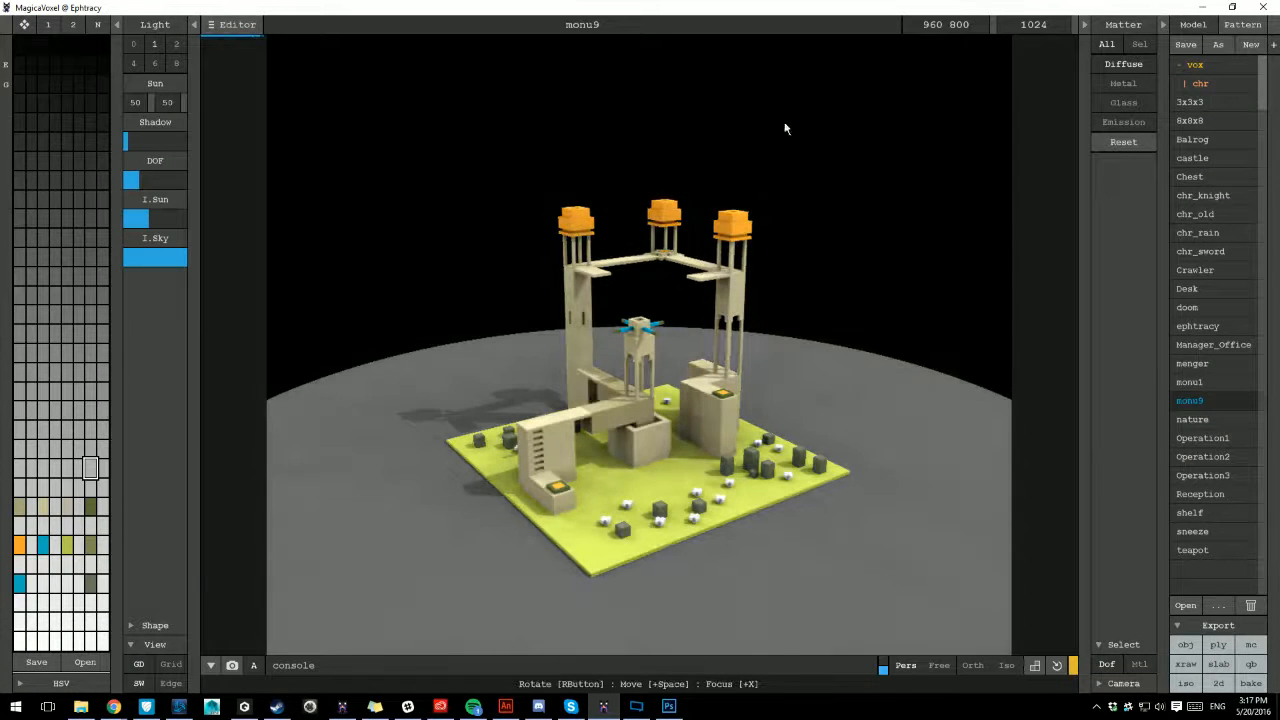
Set the monument render's material to Glass in the Matter panel
left_click(1120, 102)
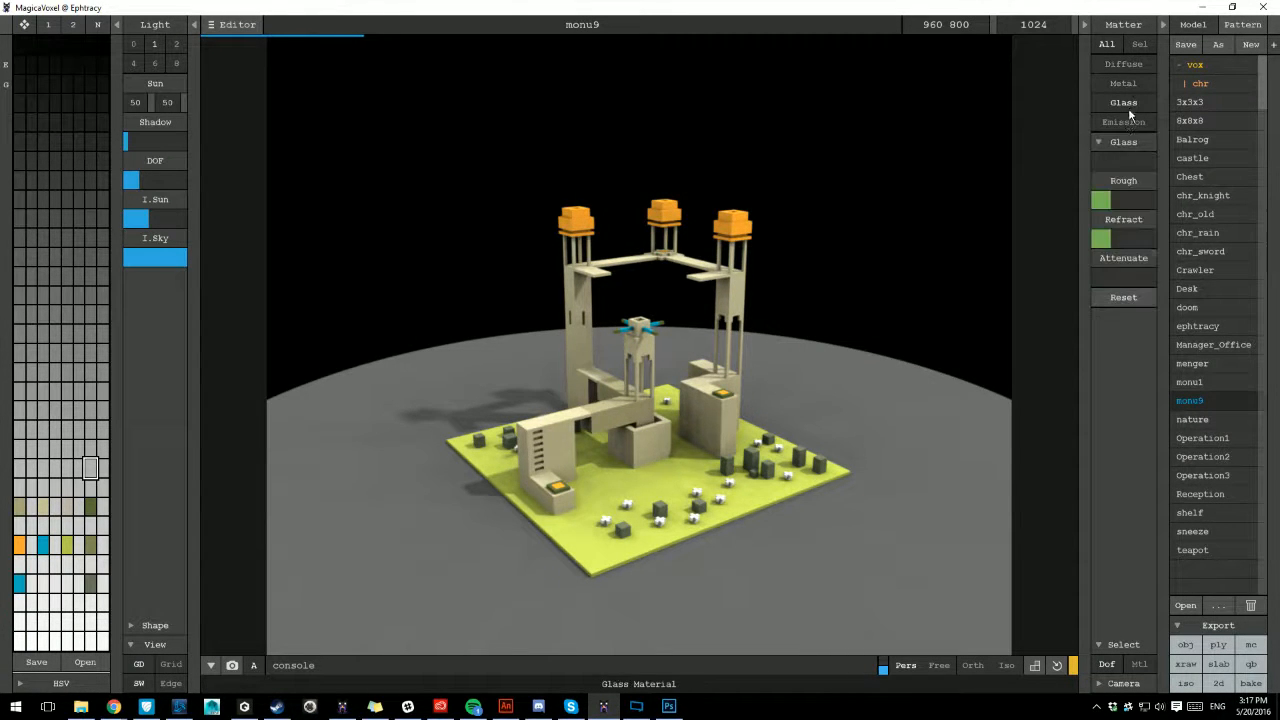
left_click(1122, 122)
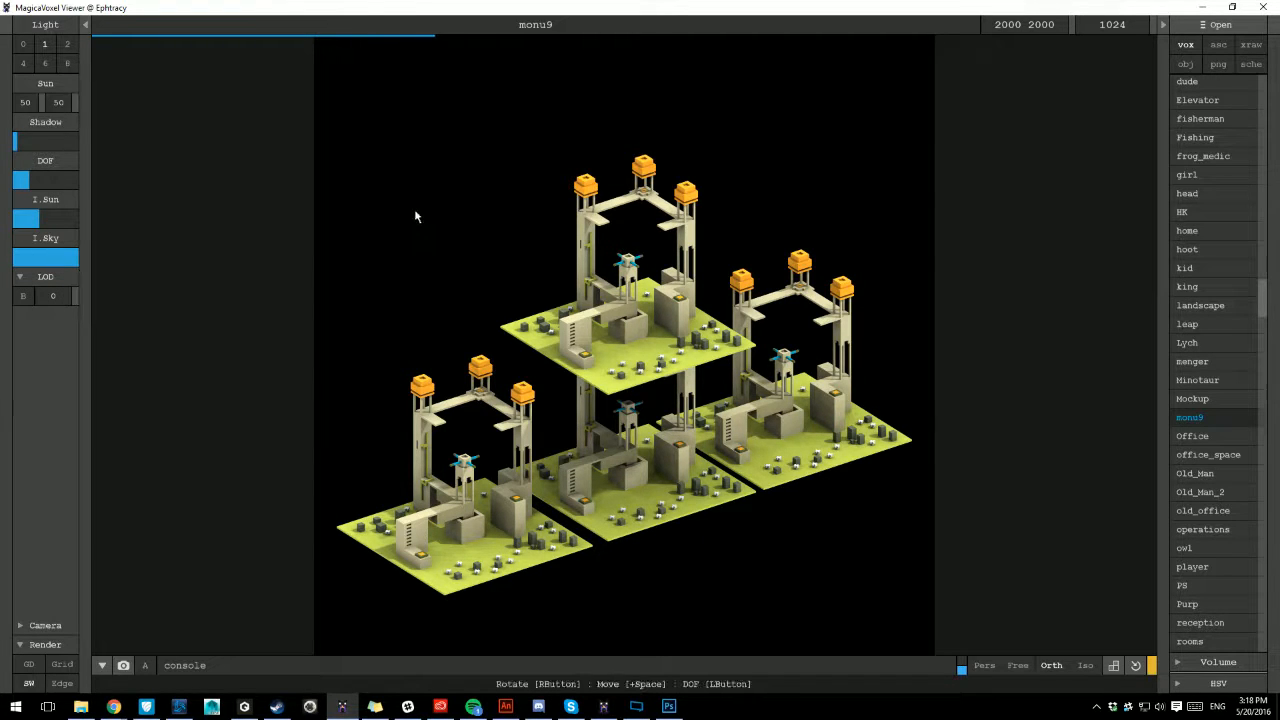
mouse_move(648, 426)
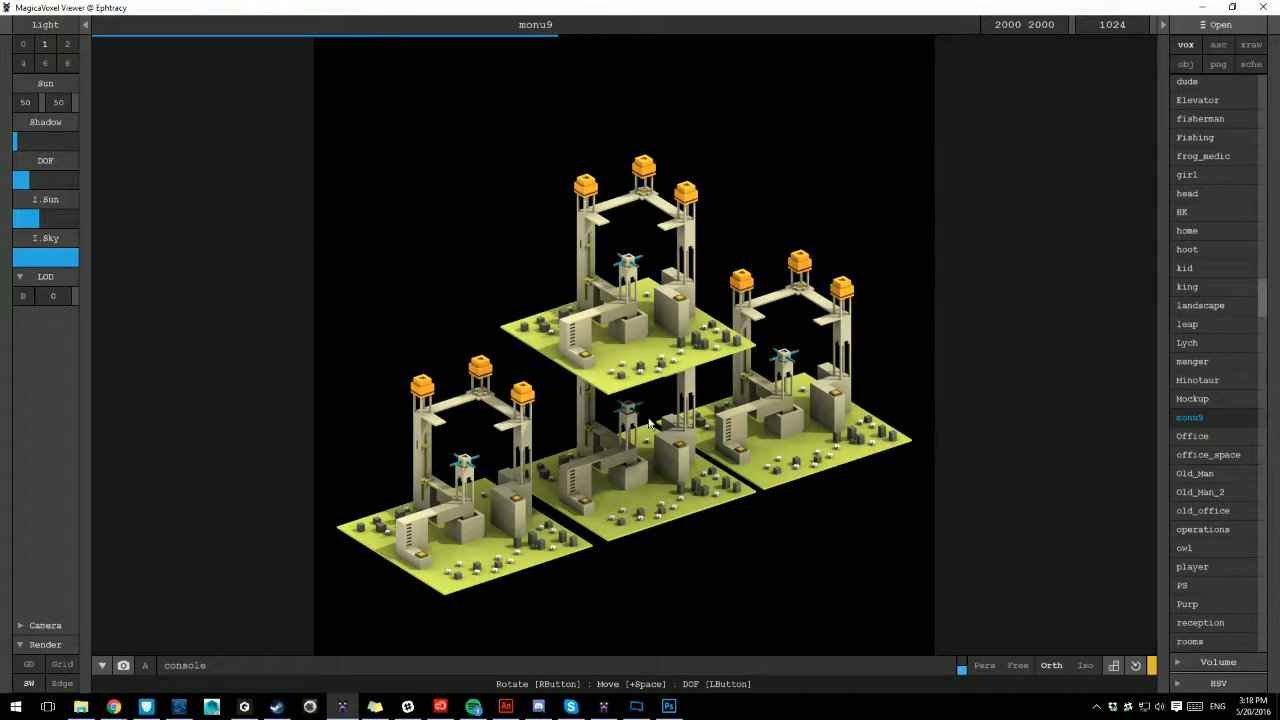
left_click(44, 624)
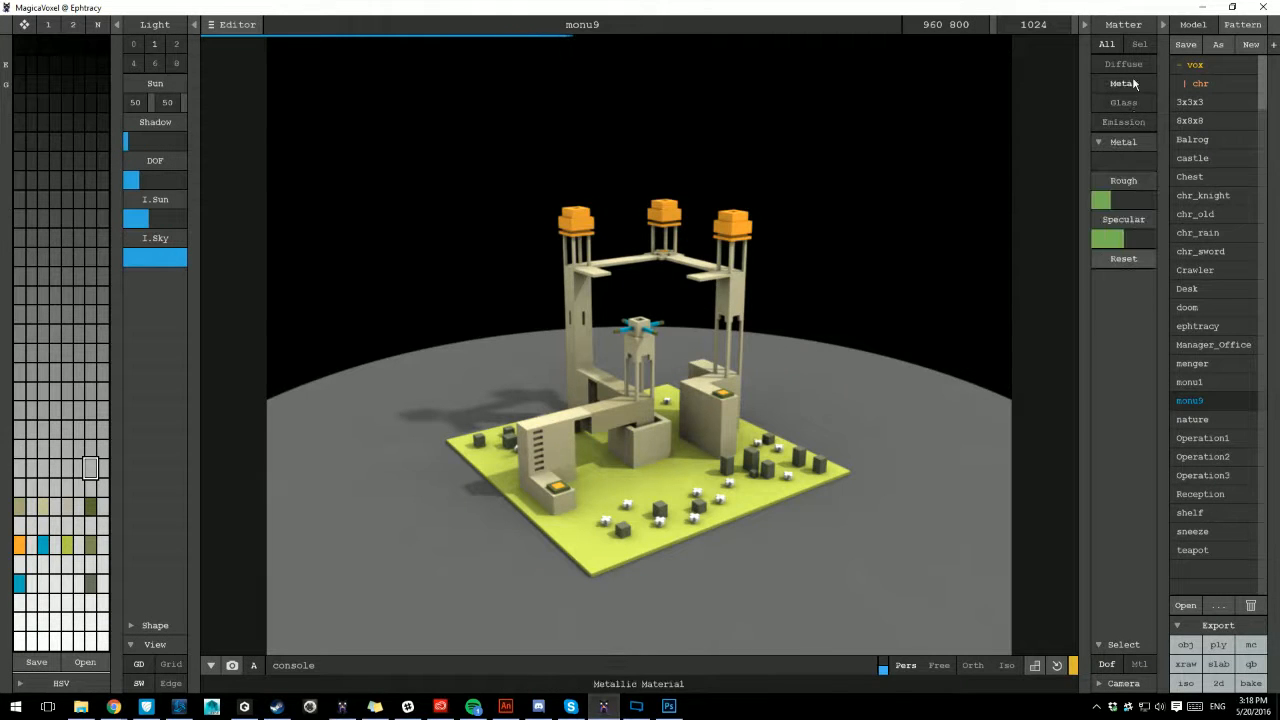
Set the monument render's material to Metal in the Matter panel
left_click(1116, 102)
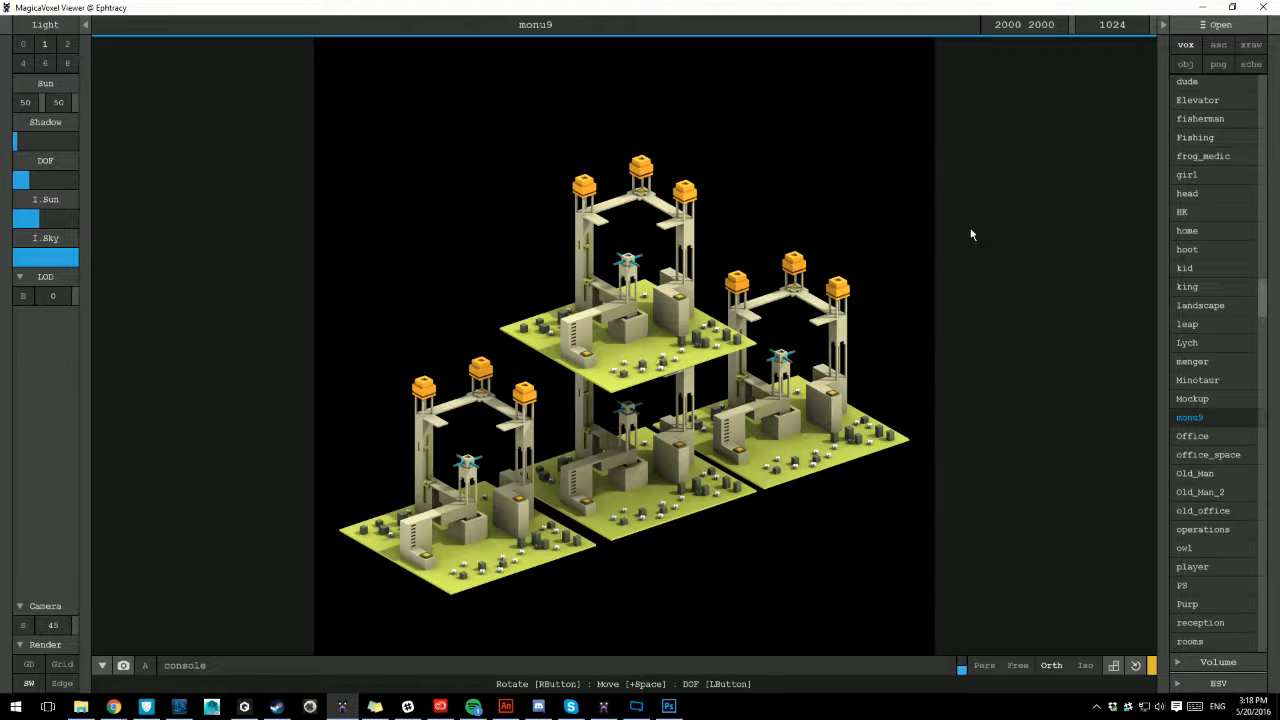
mouse_move(964, 268)
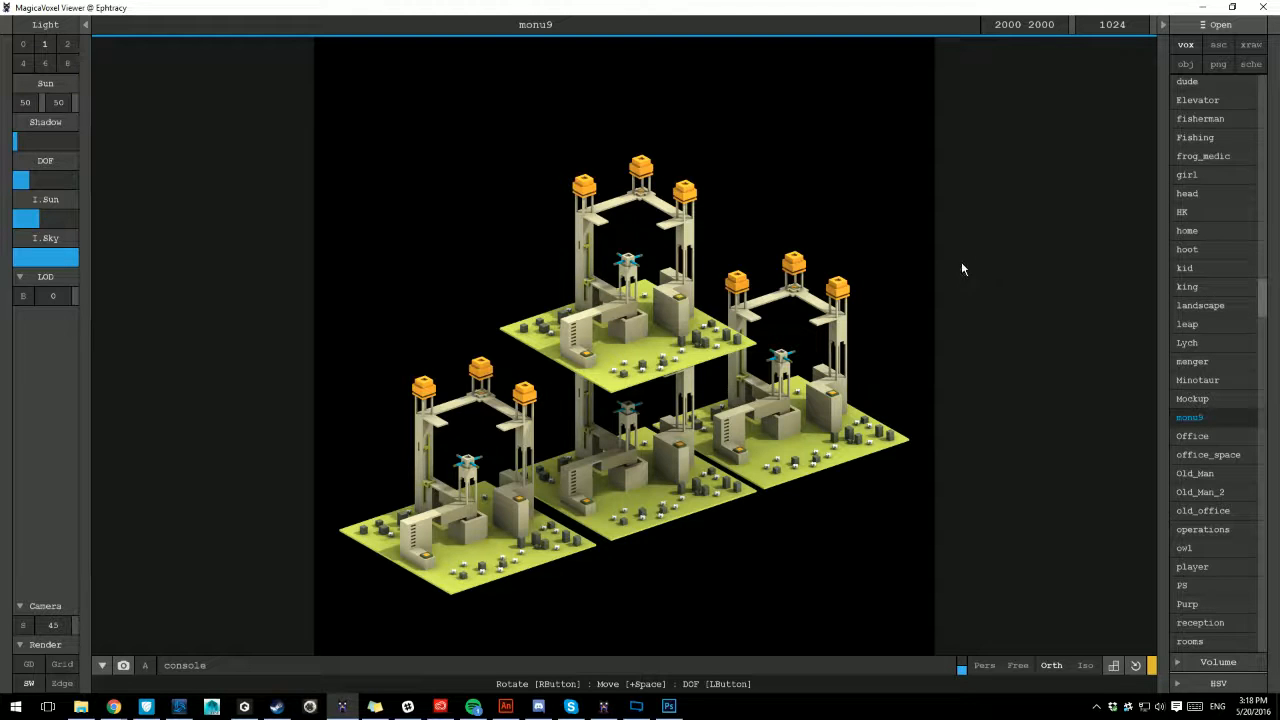